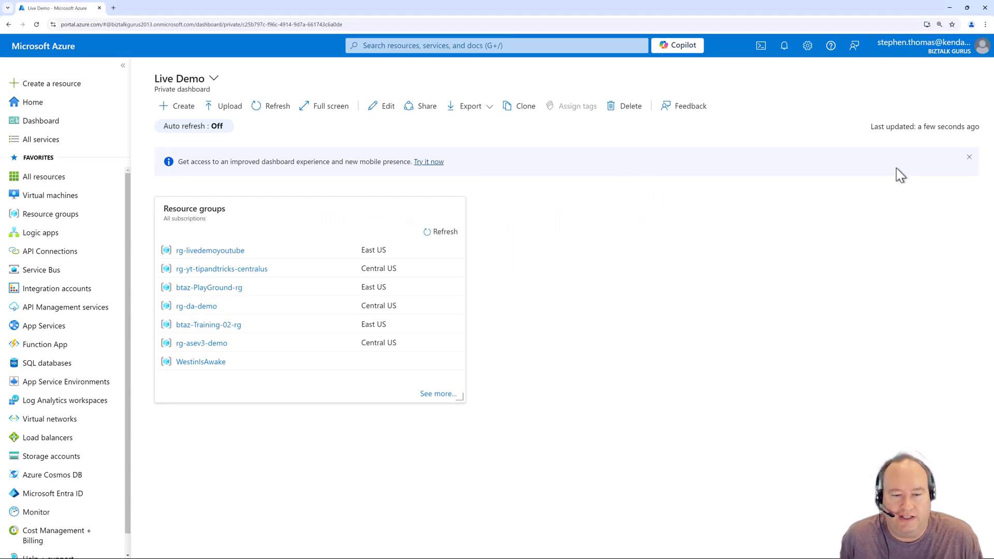
mouse_move(288, 76)
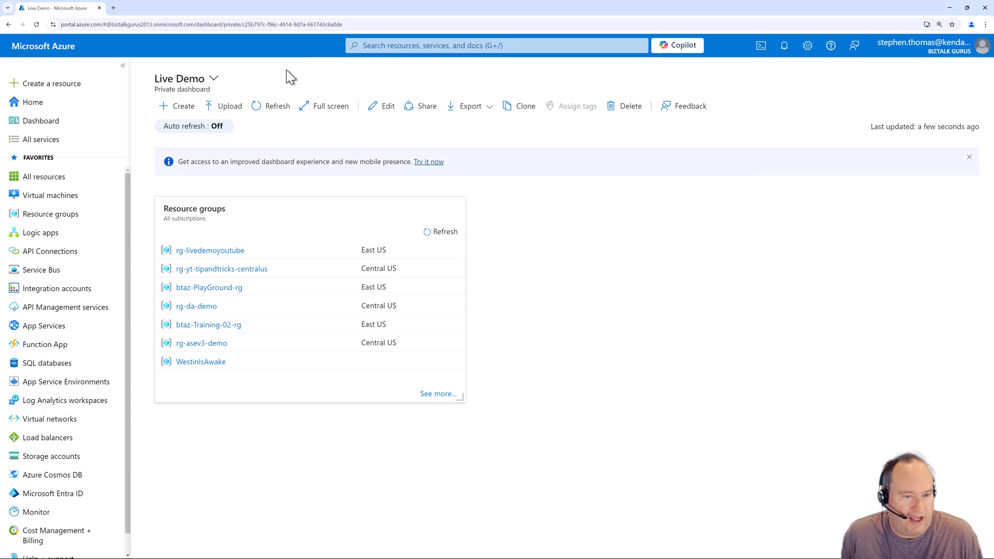
mouse_move(255, 241)
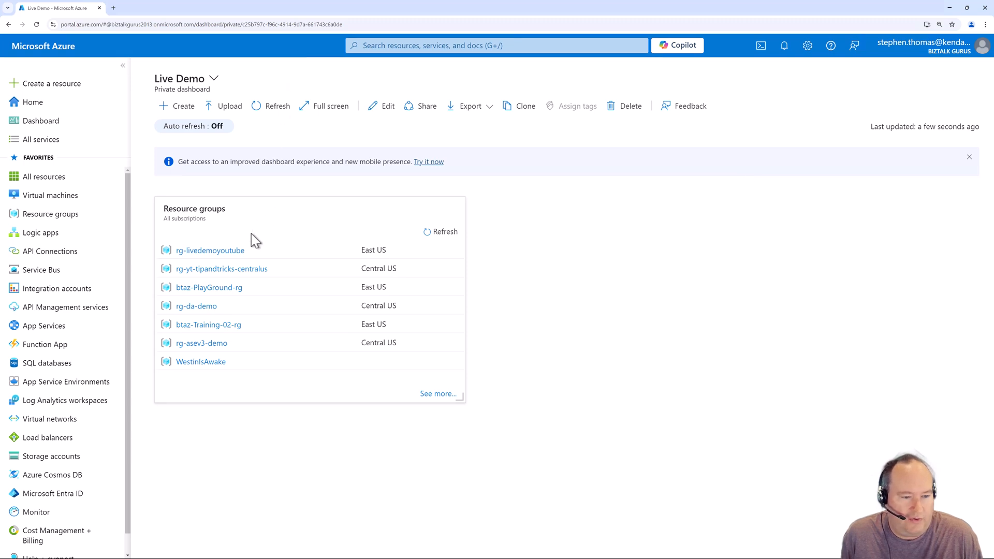
Step: Open the rg-livedemoyoutube resource group from the dashboard's Resource groups tile
left_click(210, 249)
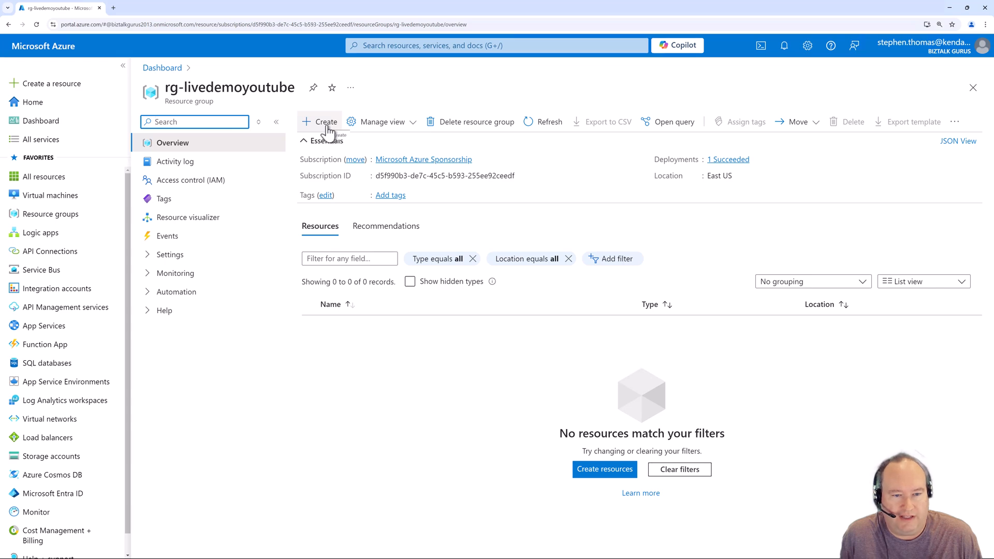
Step: Search the Marketplace for 'service bus' to add a new resource to the group
left_click(319, 121)
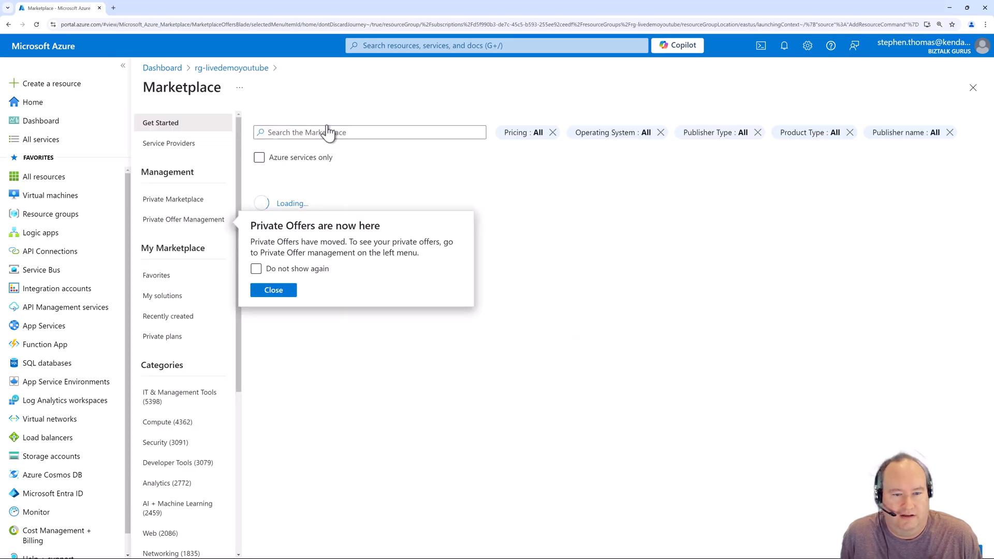
left_click(273, 290)
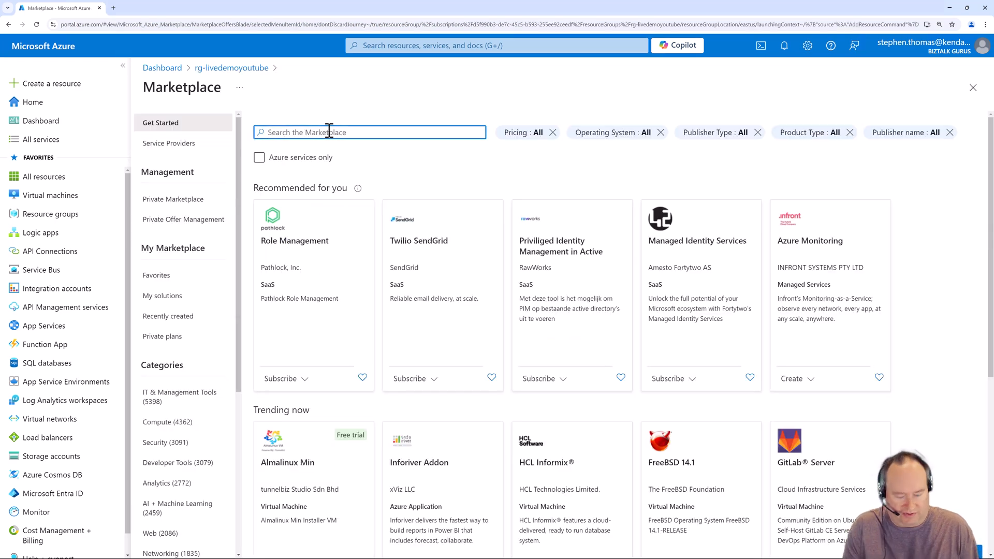
type("service bus")
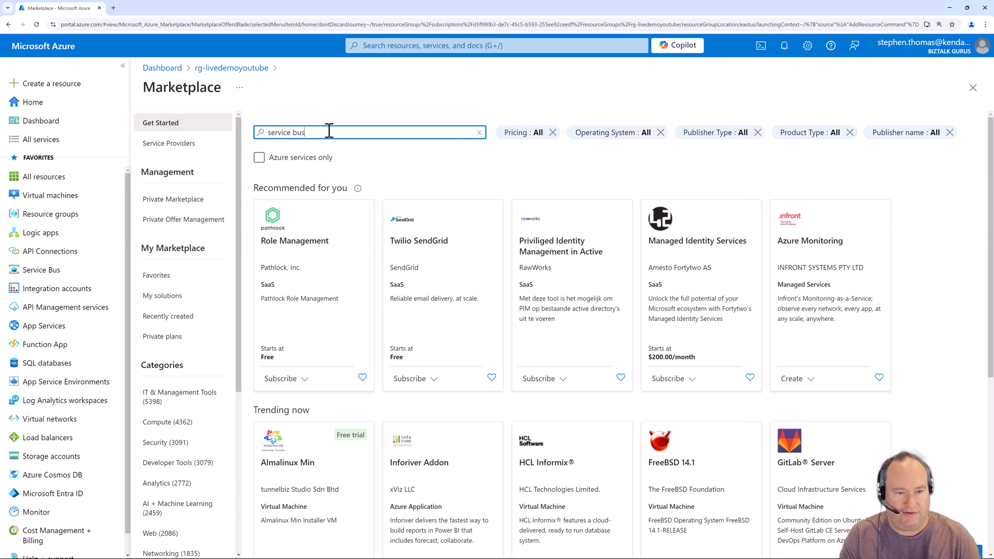
key("Return")
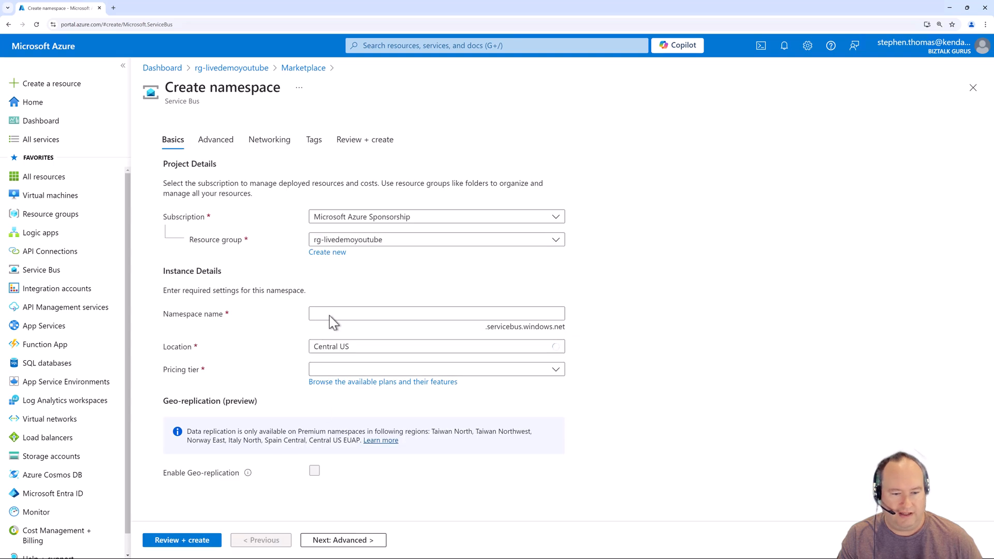
Step: Name the namespace livedemo08252024, locate it in East US, and choose the Standard tier
type("live")
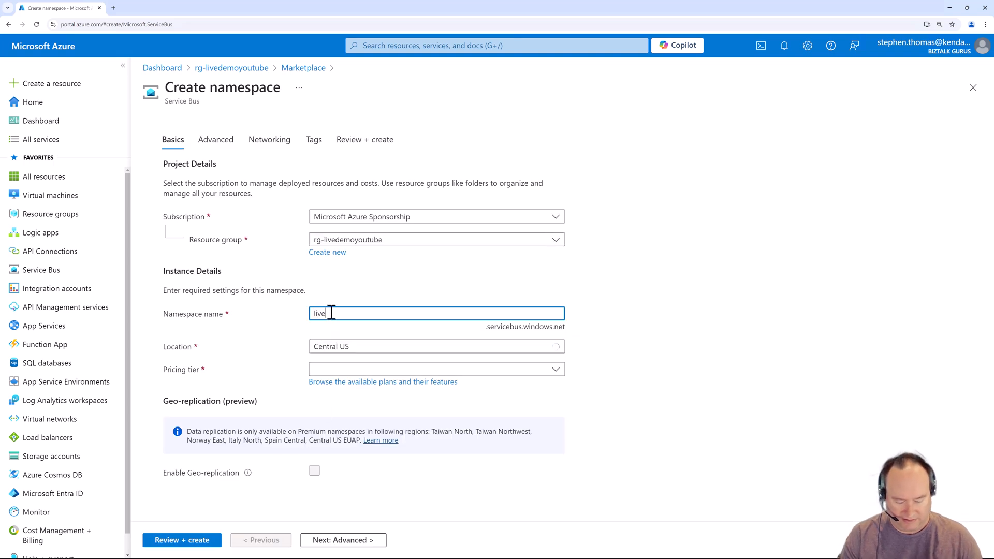
type("demo08")
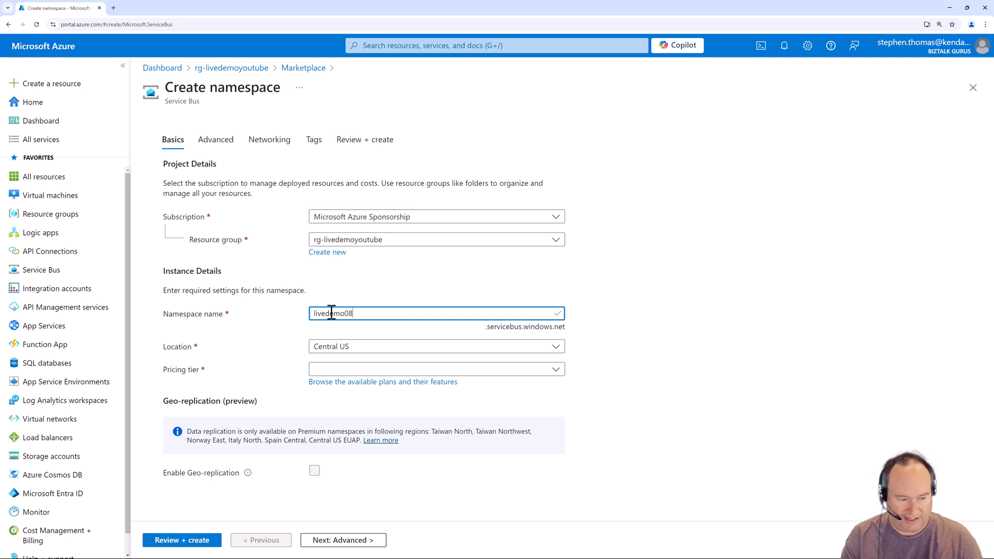
type("252")
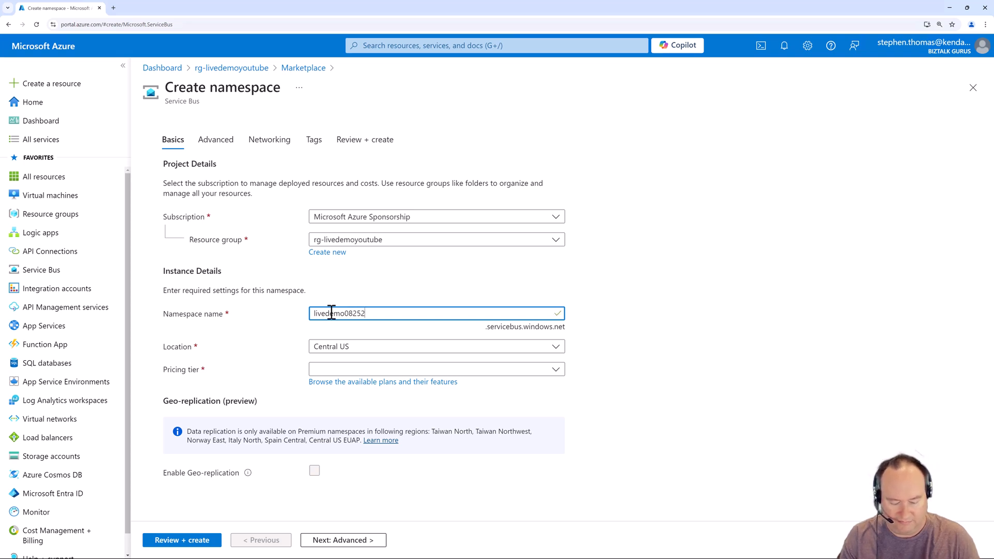
type("2024")
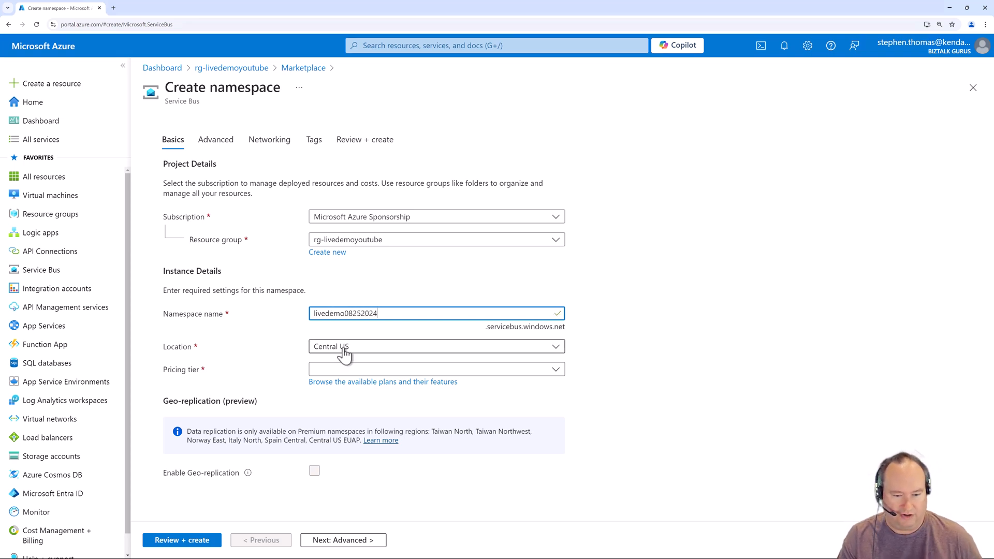
left_click(435, 347)
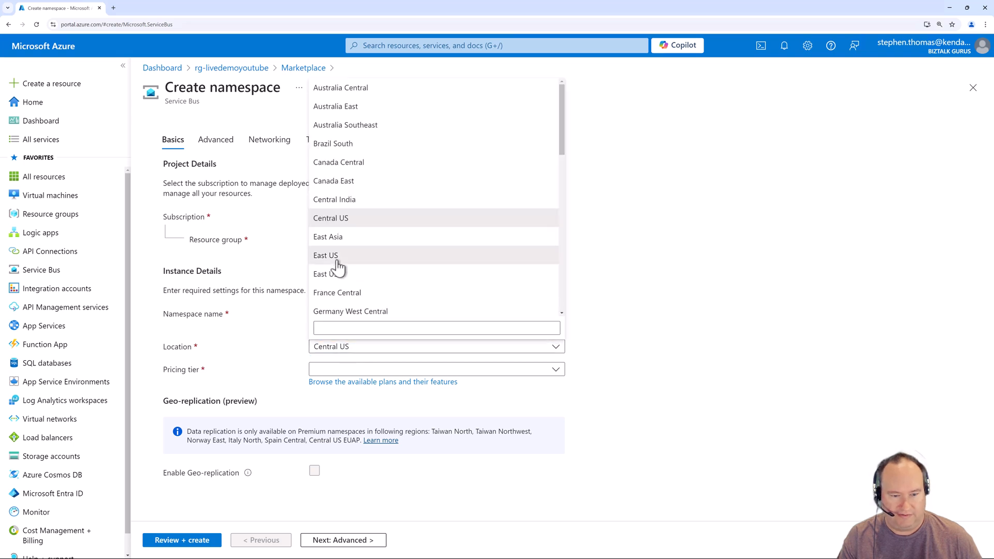
left_click(326, 255)
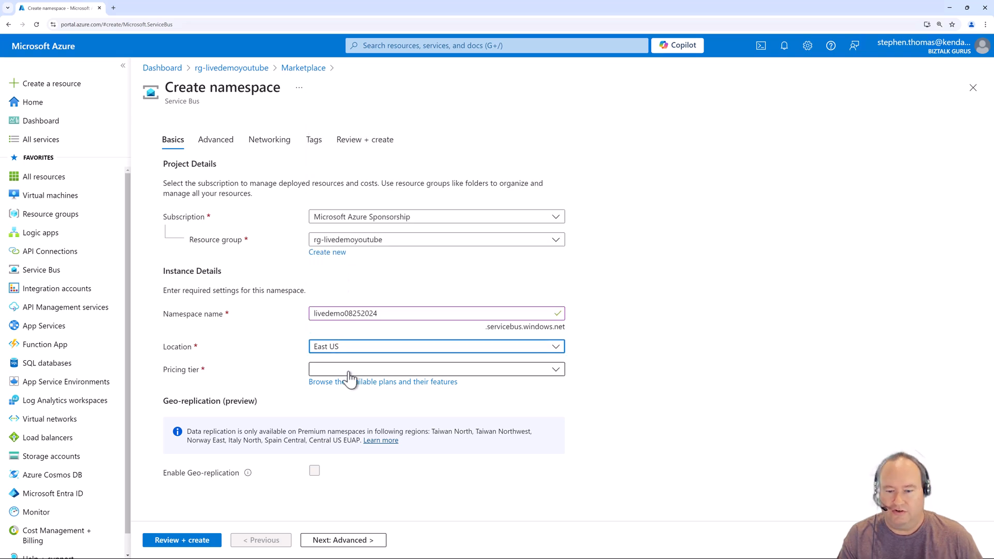
left_click(435, 369)
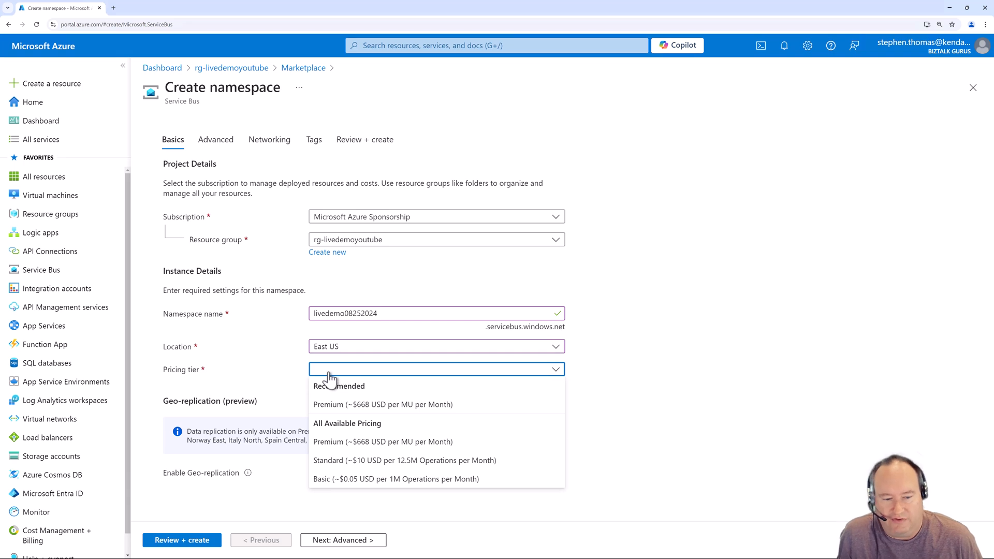
left_click(436, 369)
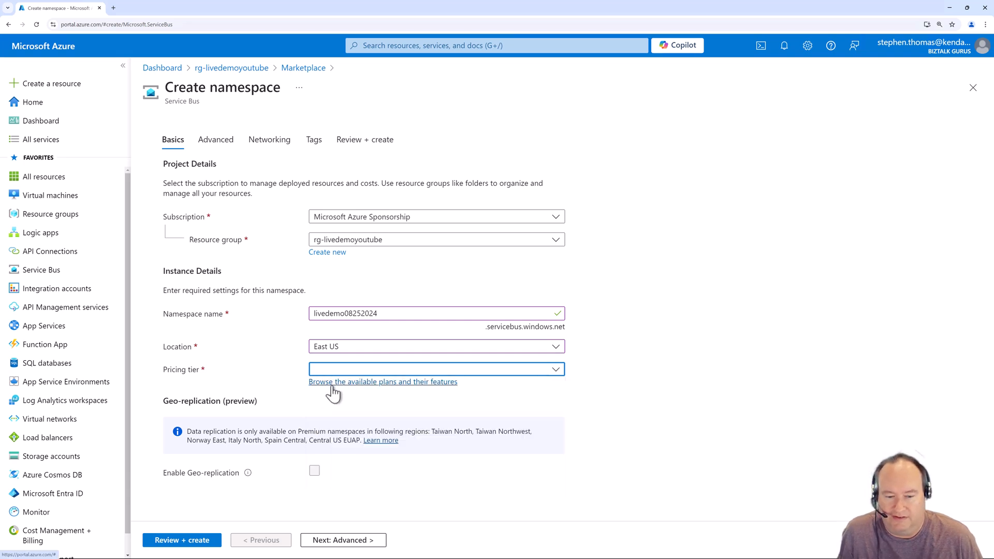
left_click(436, 369)
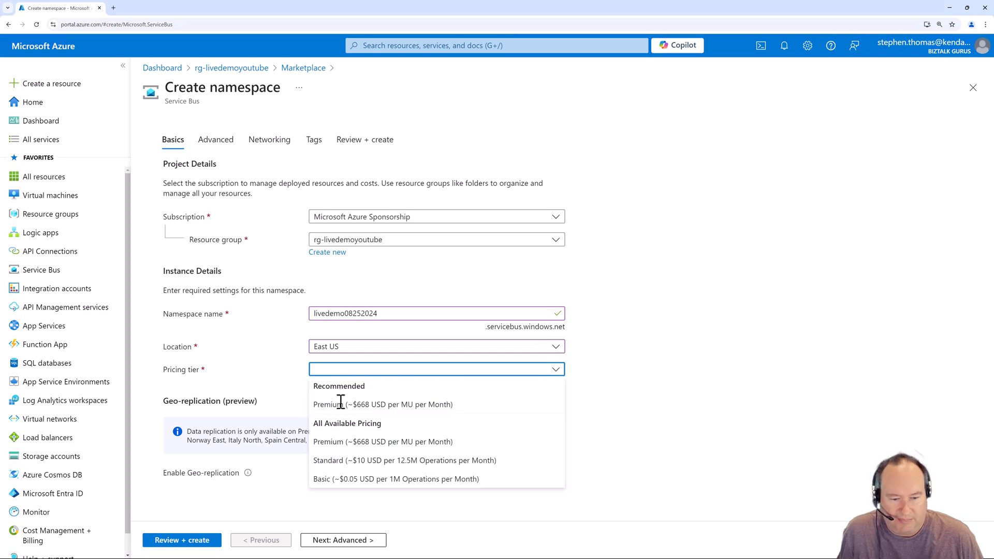
mouse_move(335, 463)
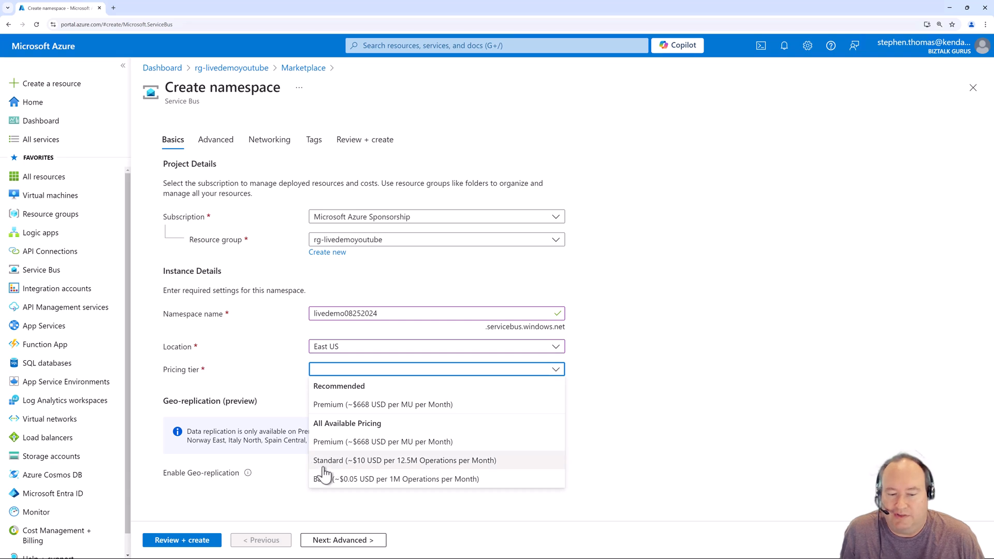
mouse_move(330, 478)
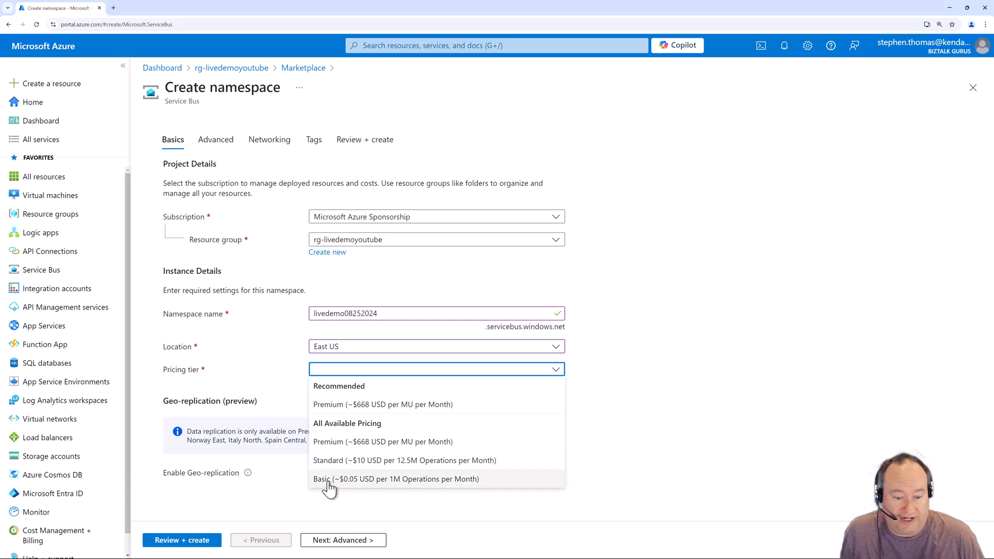
mouse_move(328, 465)
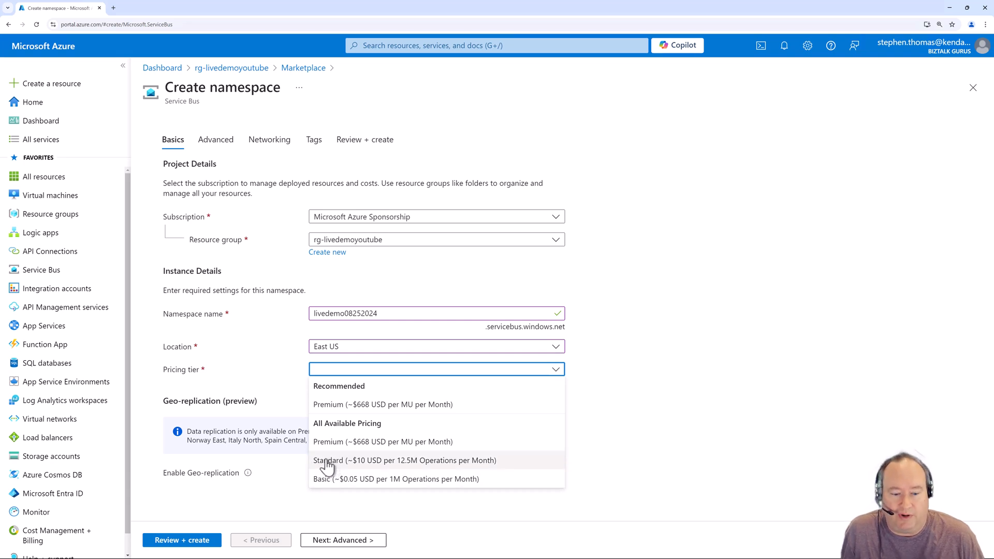
left_click(405, 460)
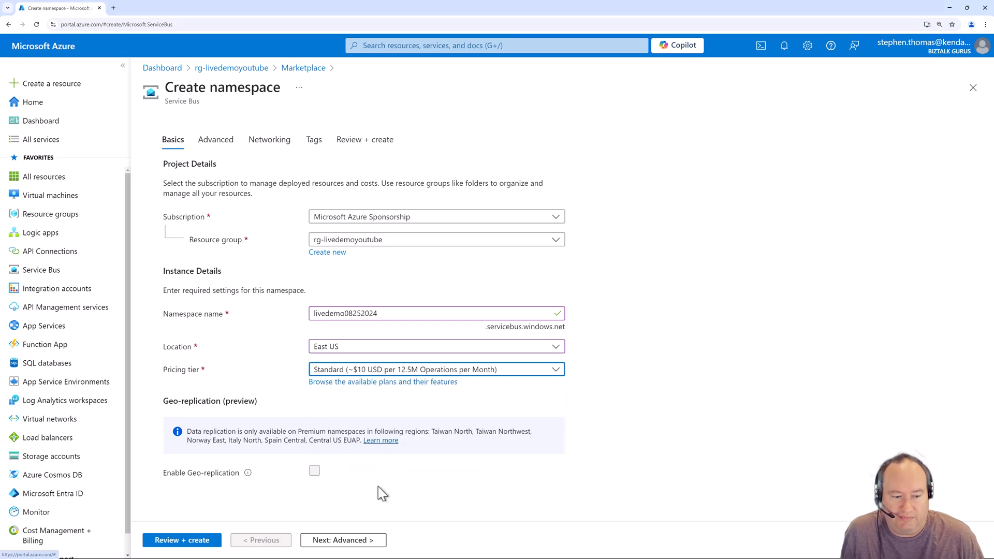
mouse_move(359, 470)
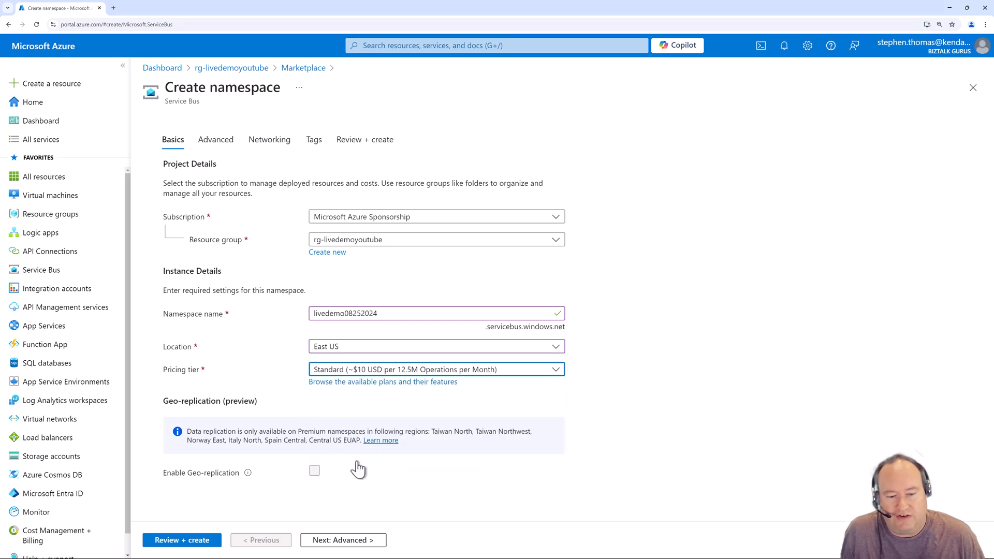
mouse_move(221, 487)
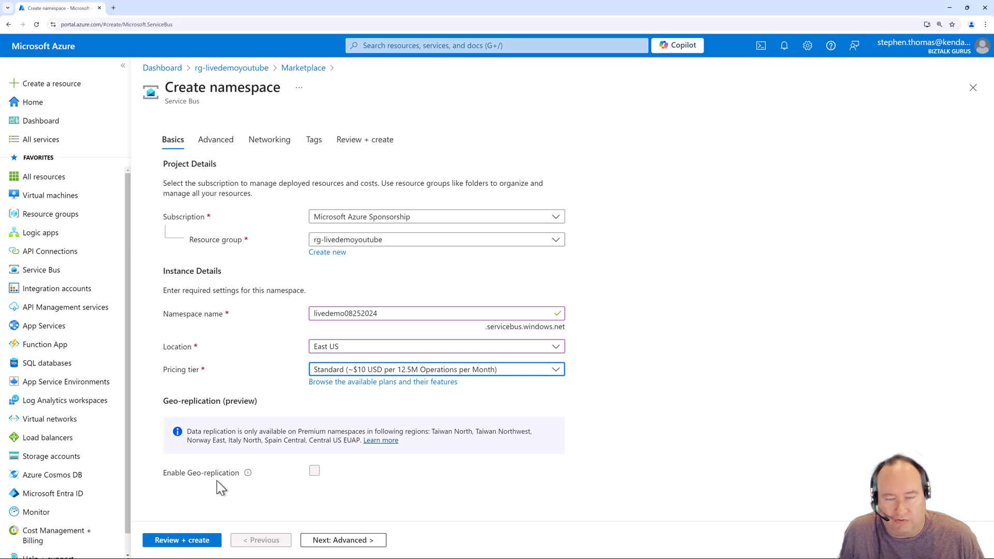
mouse_move(314, 475)
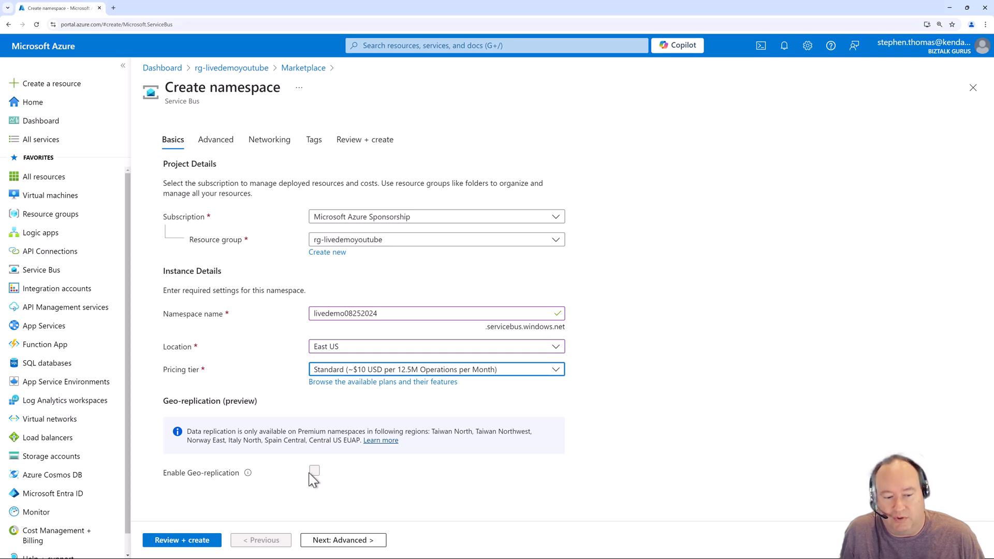
mouse_move(341, 456)
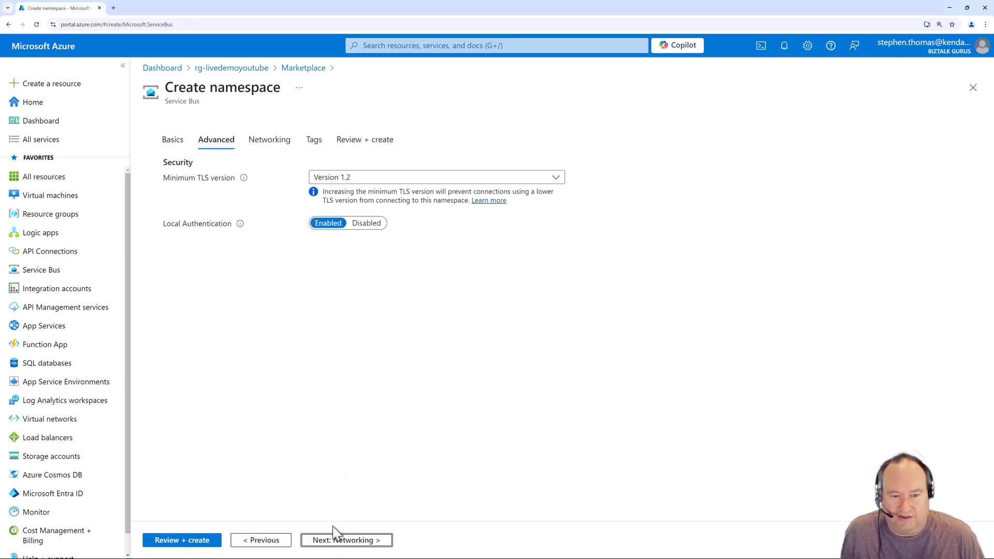
mouse_move(351, 429)
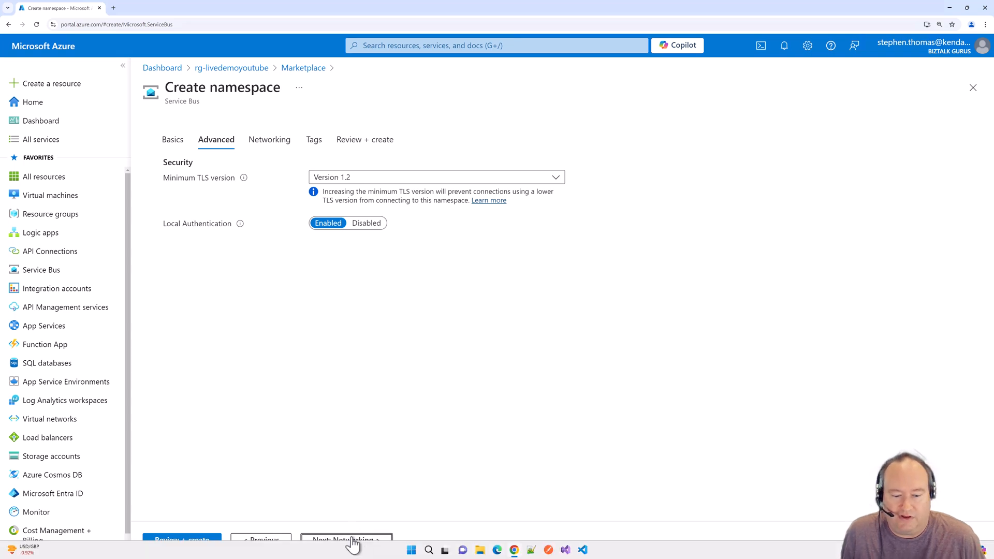
Step: Advance past the Advanced defaults to Networking, keeping Public access connectivity
left_click(345, 540)
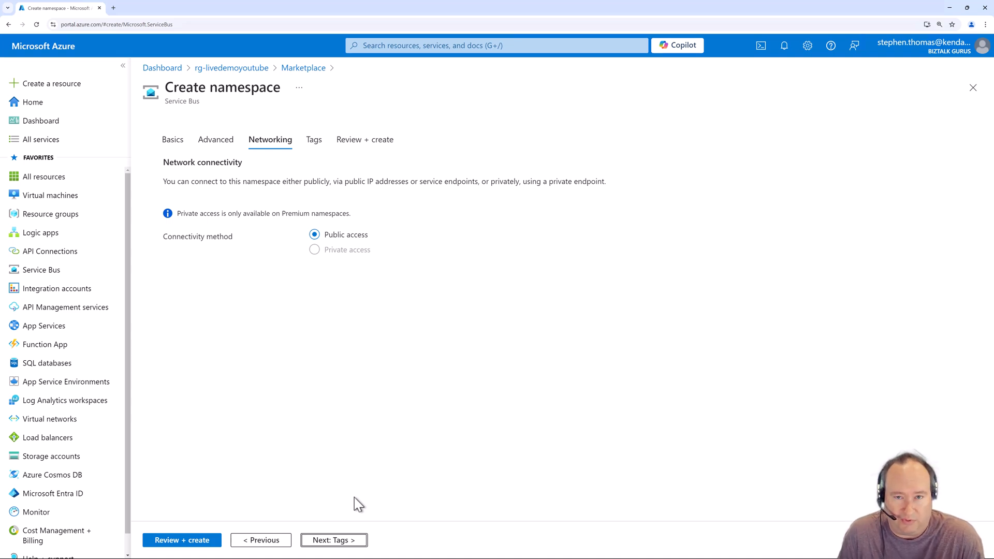
mouse_move(359, 306)
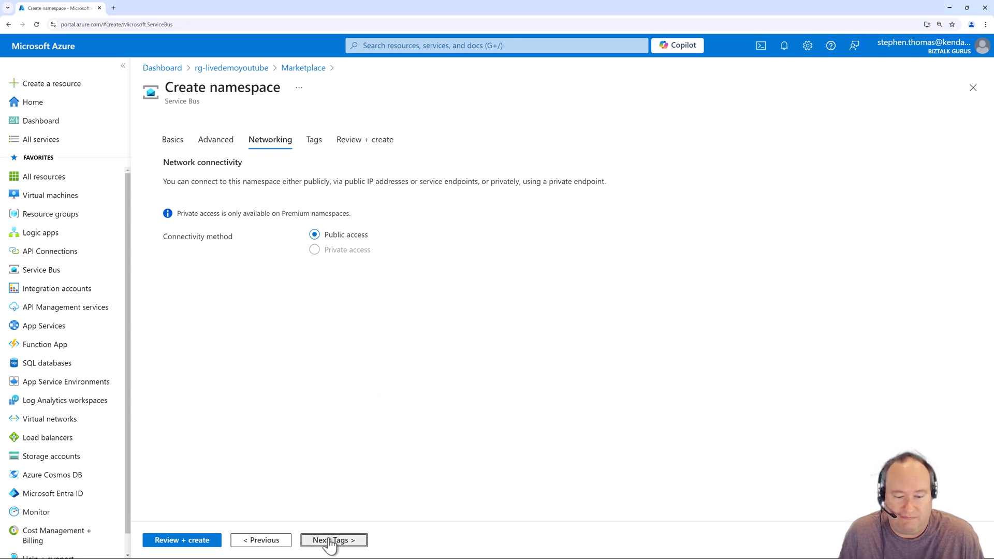
Step: Add the tag CodeCenter with value ABC and move on to Review + create
left_click(330, 540)
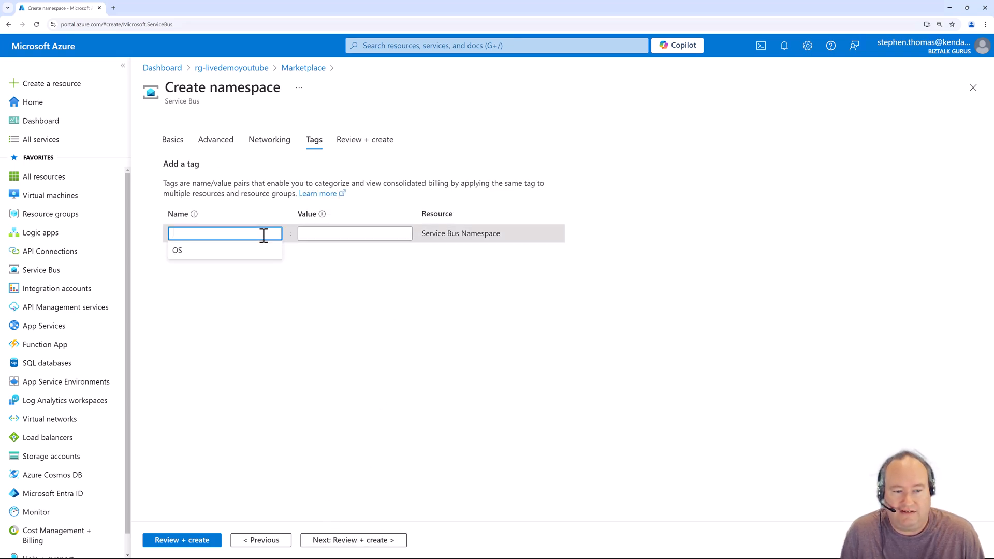
type("CodeCente")
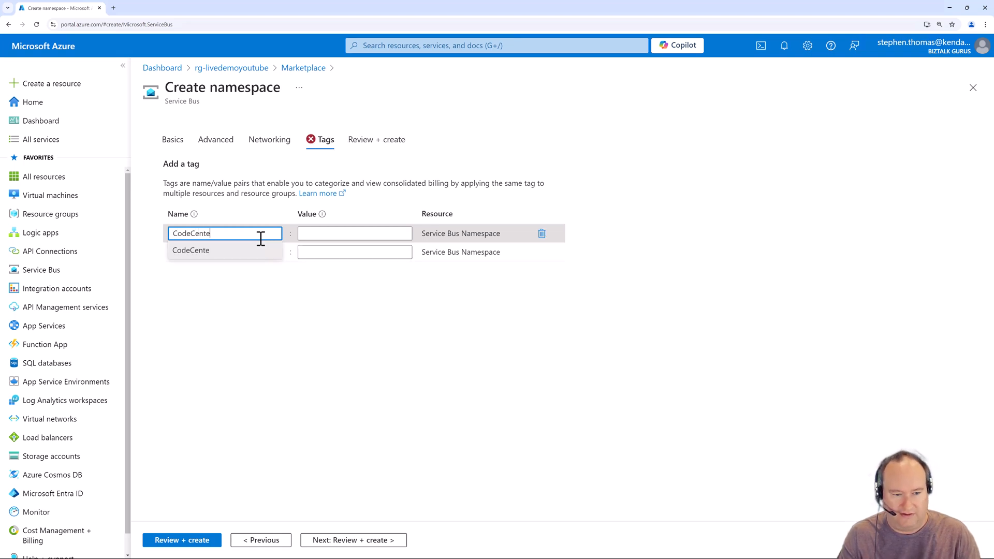
type("ABC")
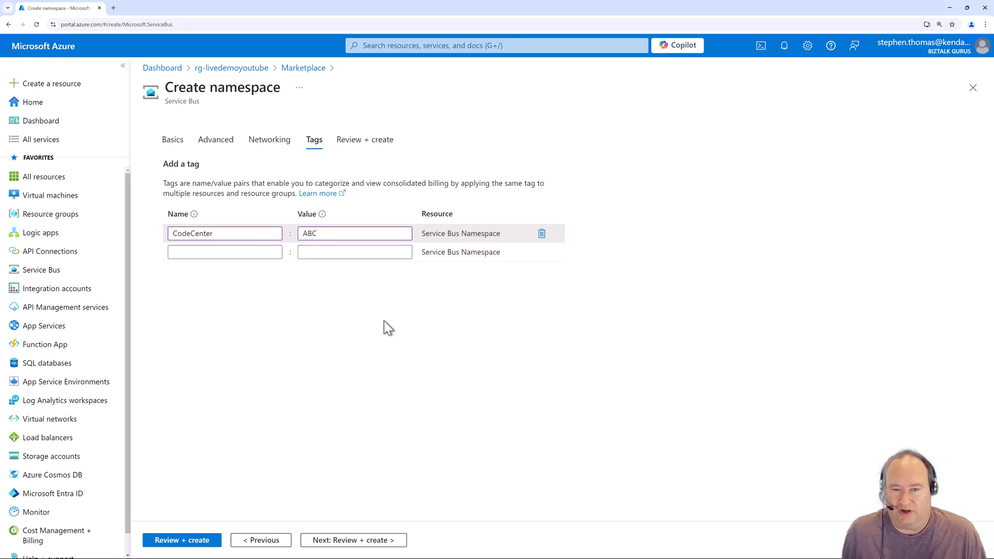
mouse_move(336, 545)
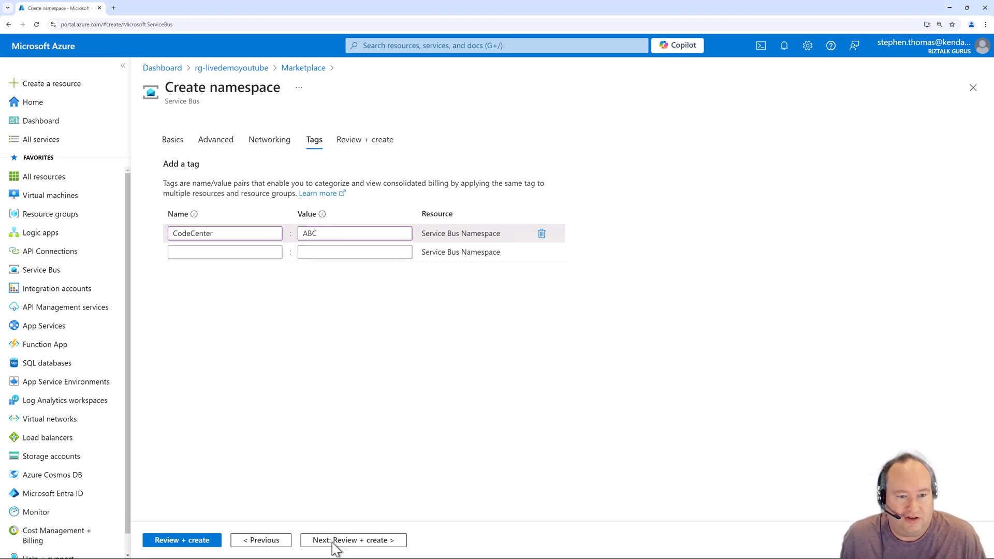
left_click(353, 540)
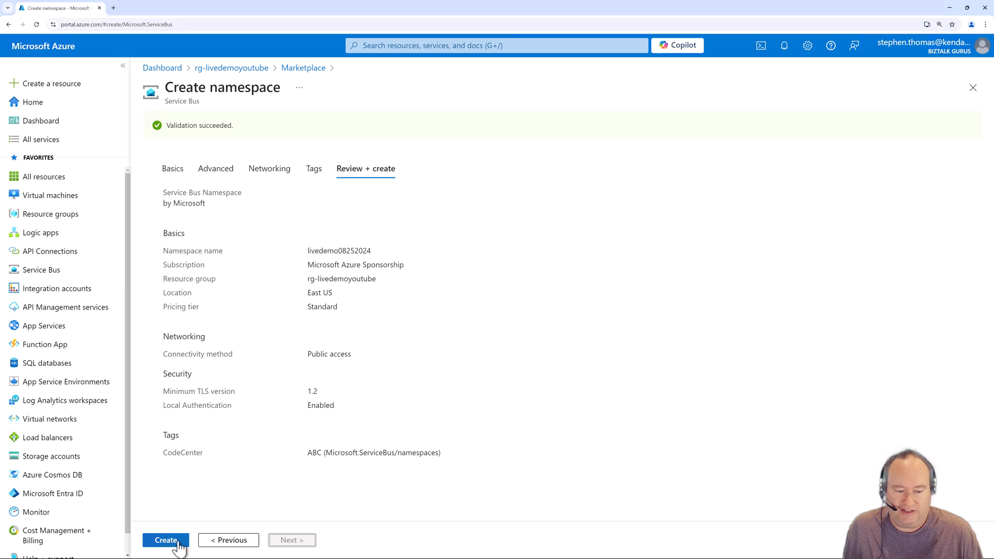
Step: Submit the validated livedemo08252024 namespace for deployment
left_click(166, 541)
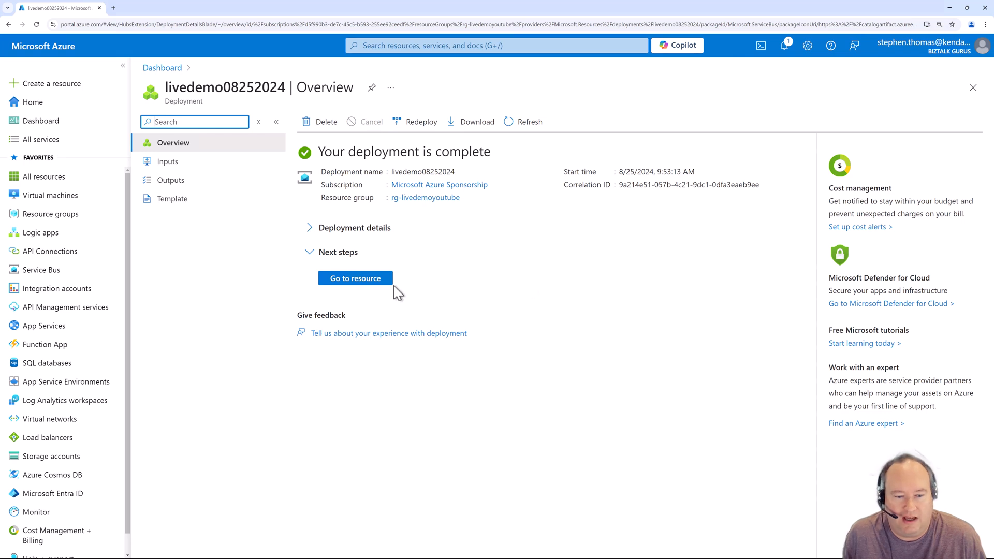
Step: Go to the deployed livedemo08252024 namespace to view its overview
left_click(354, 278)
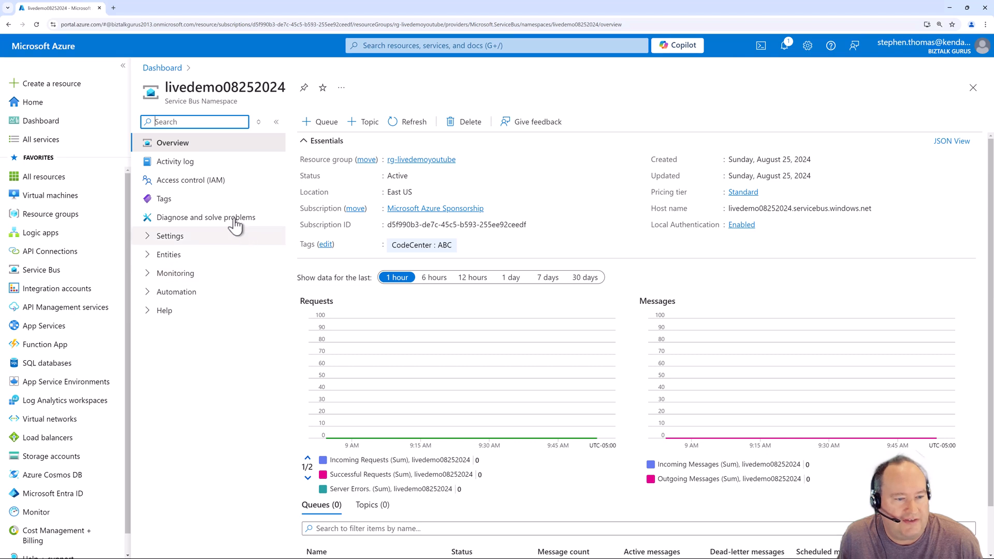
mouse_move(189, 179)
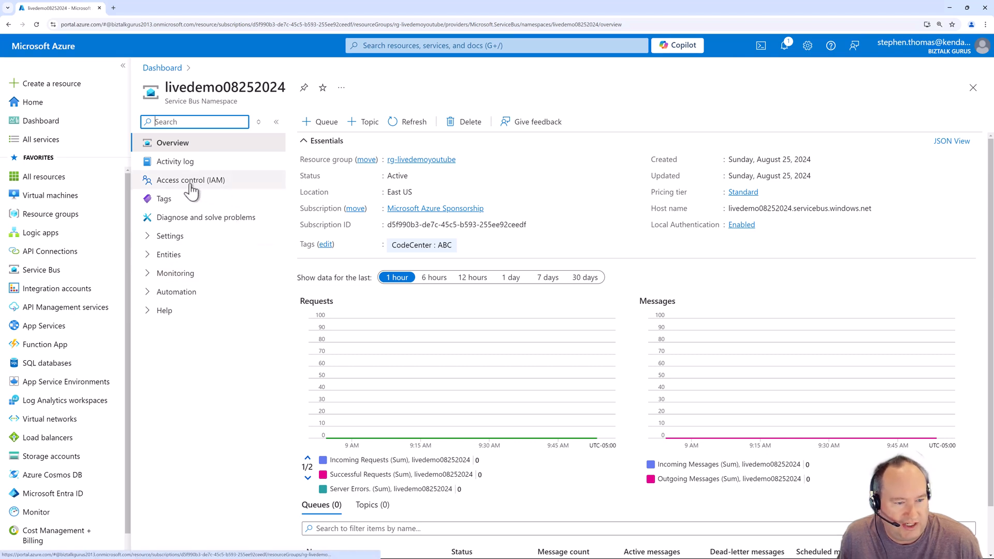
Step: View the namespace's Access control (IAM) page and expand the Settings group
left_click(189, 180)
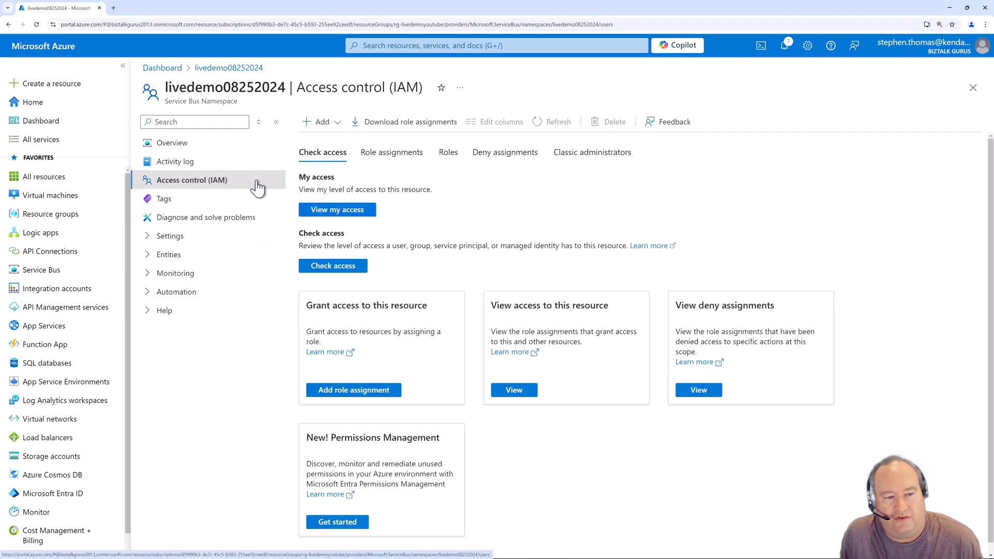
mouse_move(284, 187)
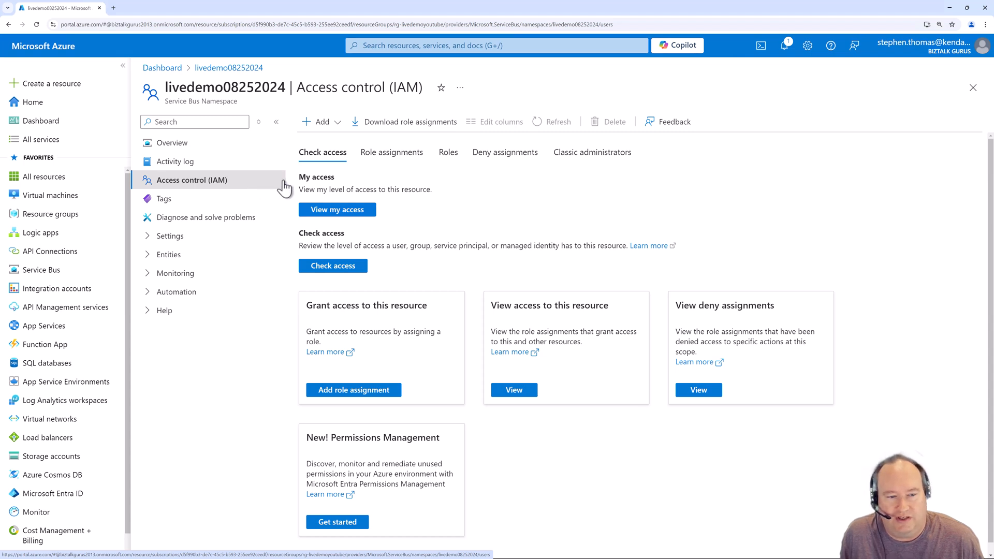
mouse_move(313, 182)
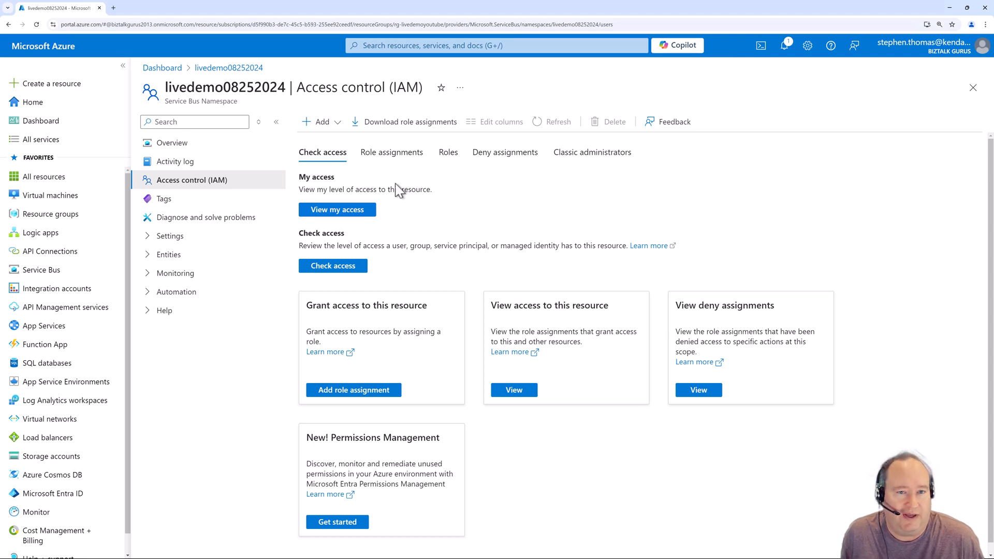
mouse_move(405, 183)
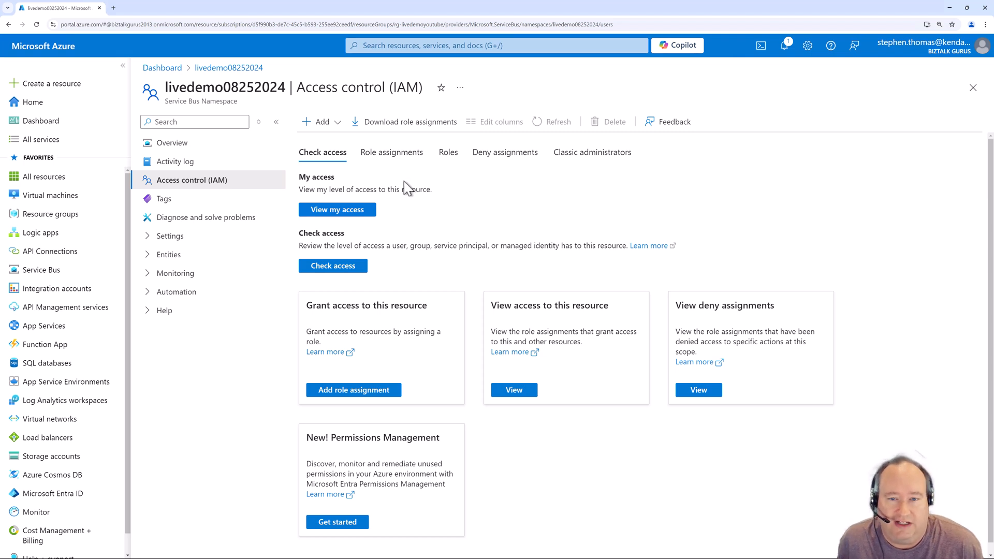
mouse_move(246, 229)
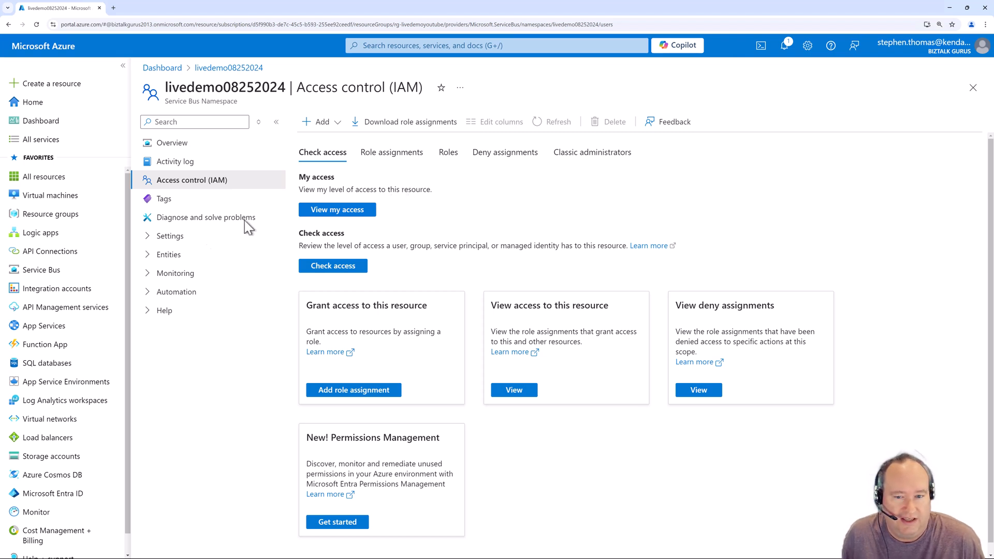
left_click(169, 235)
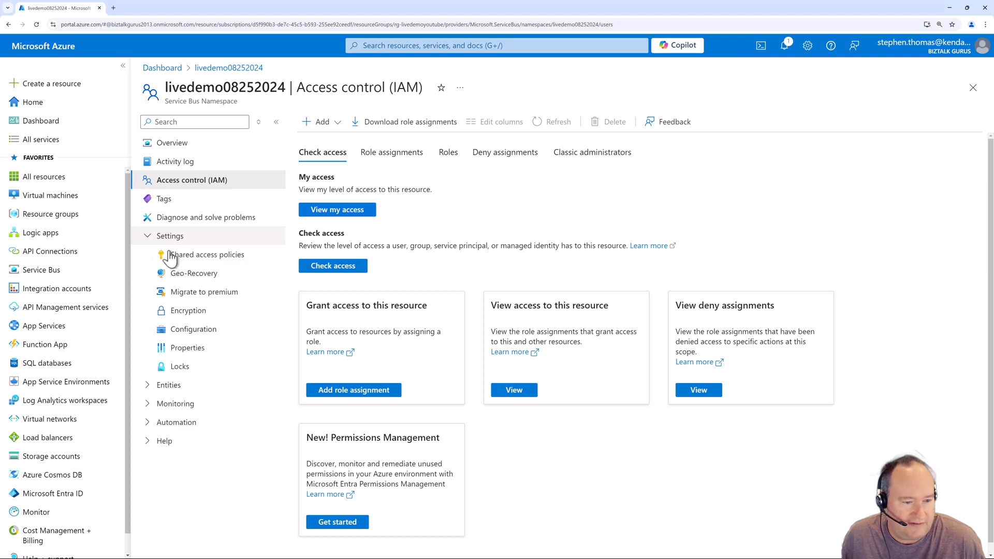
Step: Review the RootManageSharedAccessKey shared access policy, then view the empty Queues list
left_click(207, 254)
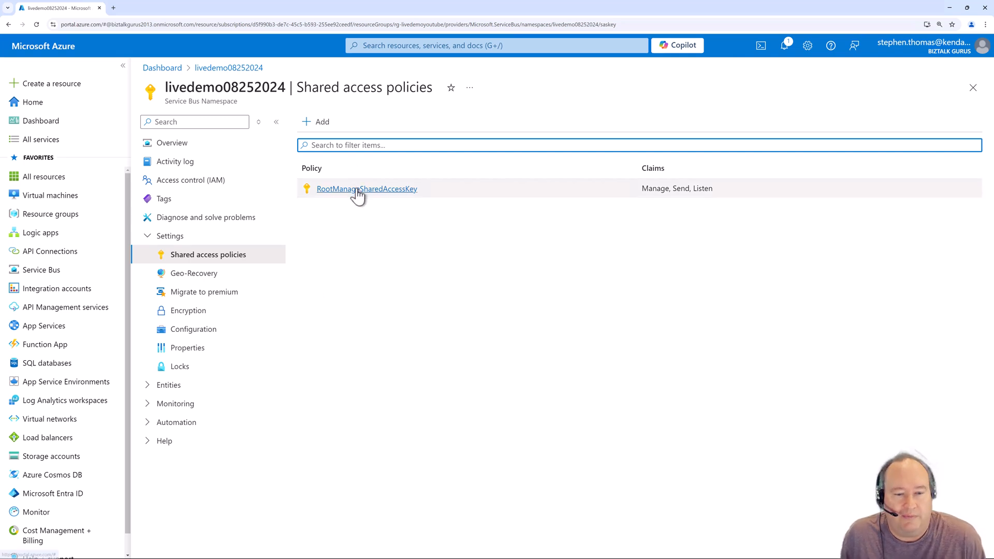
mouse_move(368, 230)
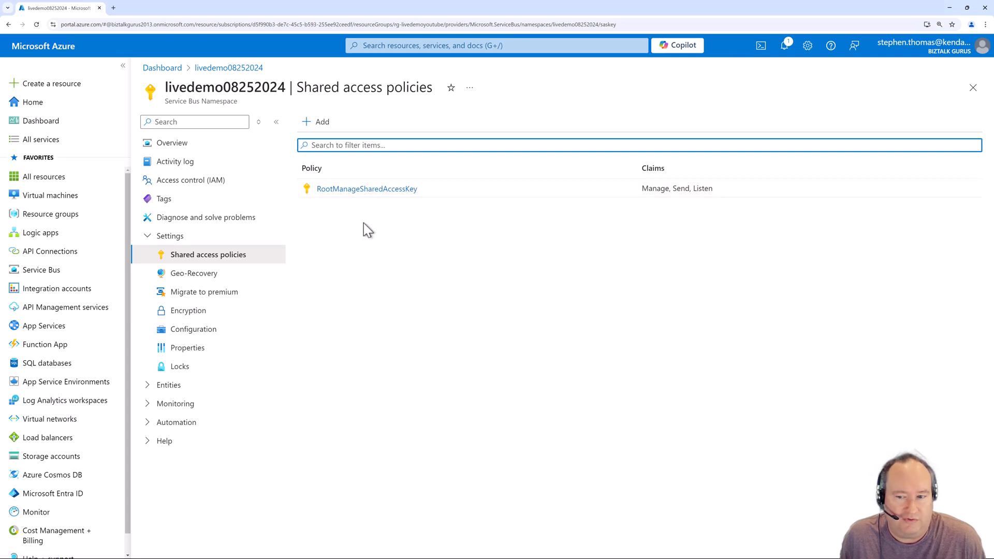
mouse_move(347, 283)
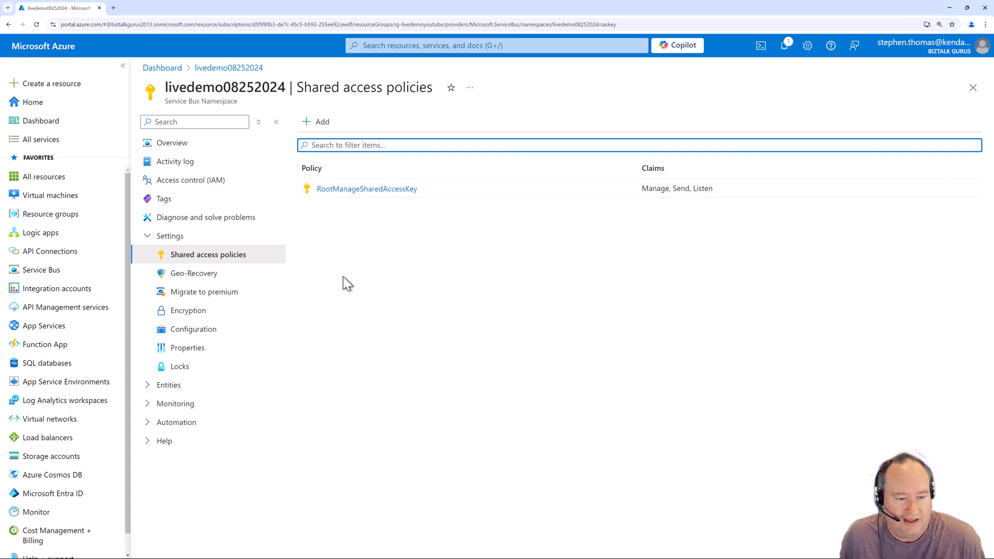
left_click(169, 384)
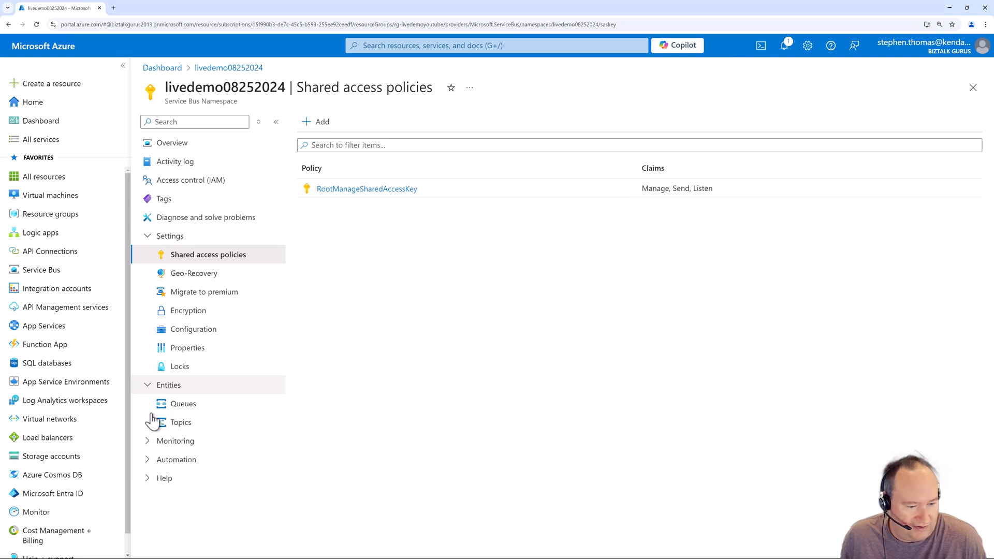
mouse_move(180, 422)
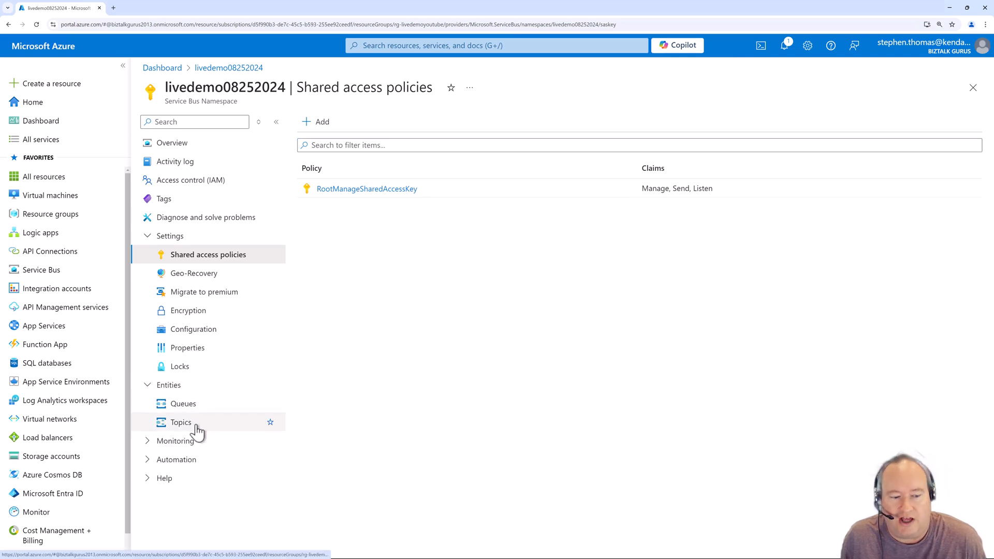
mouse_move(197, 428)
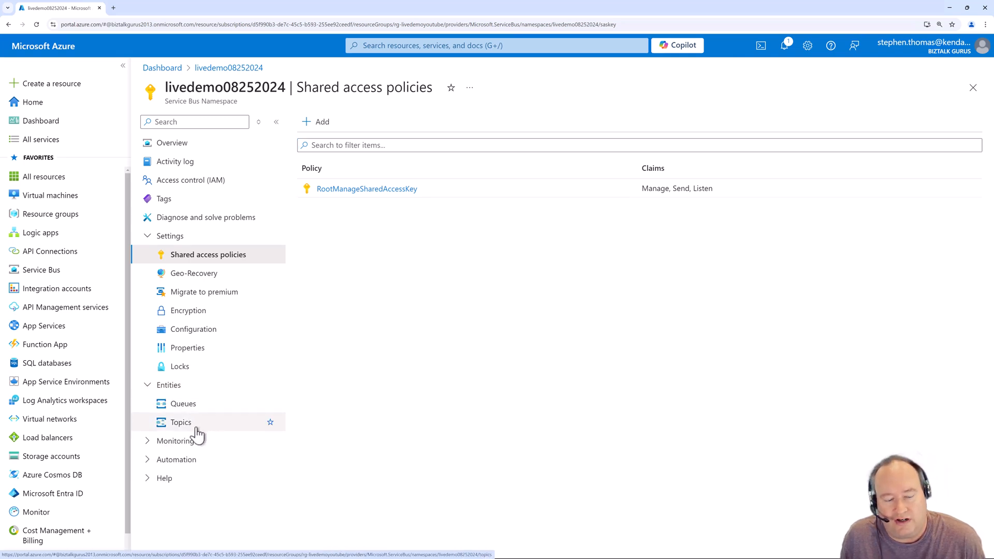
left_click(184, 404)
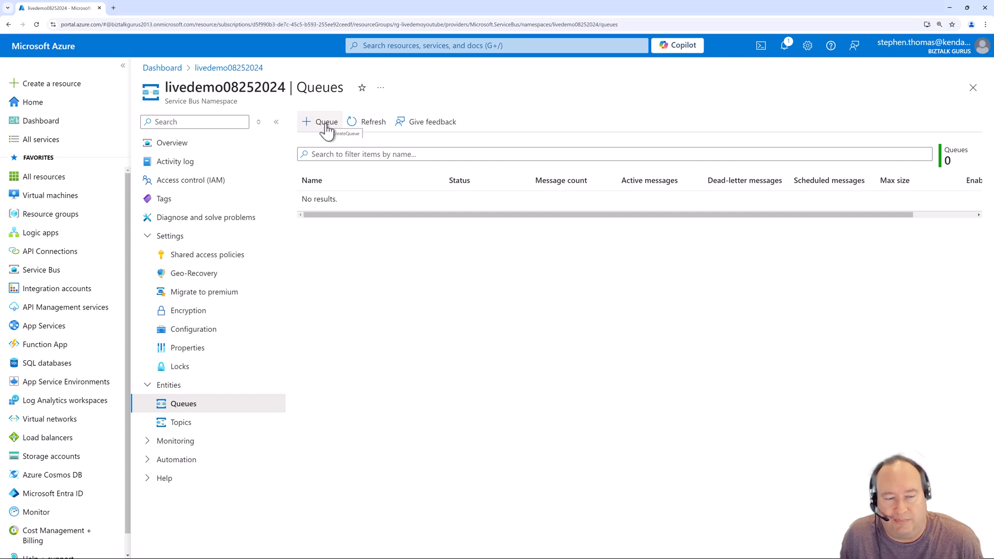
Step: Start a new queue, enter the name demo08, and leave Max queue size at 1 GB
left_click(320, 121)
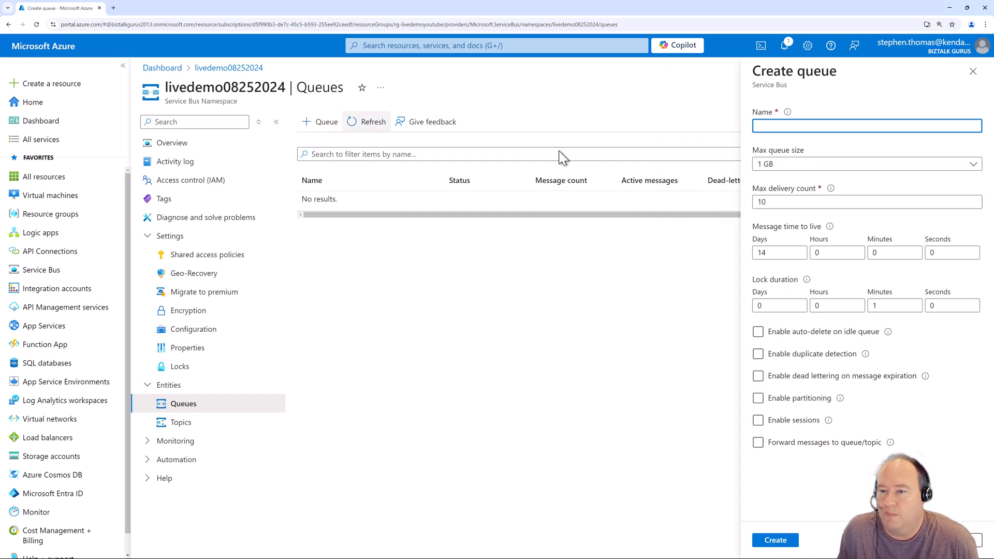
type("d")
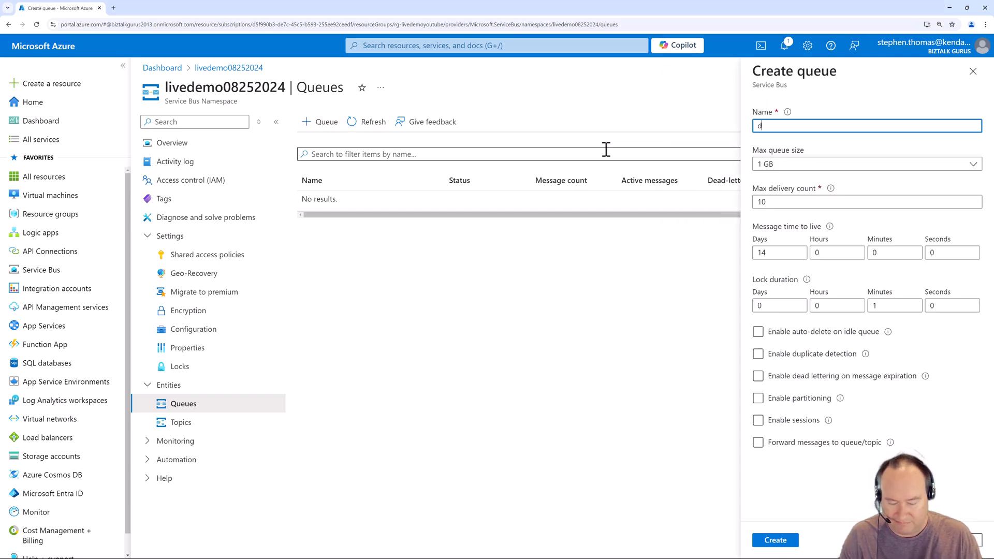
type("demo")
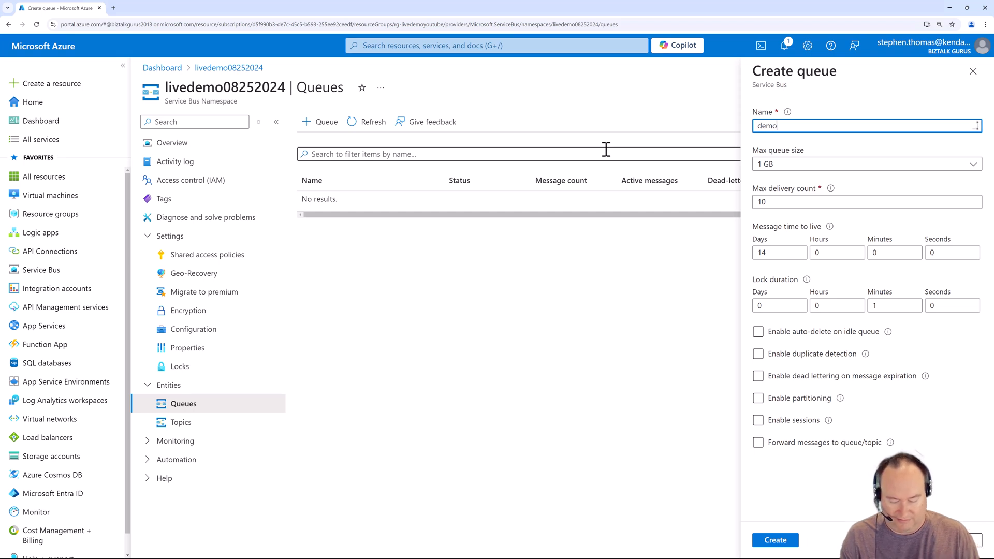
type("08")
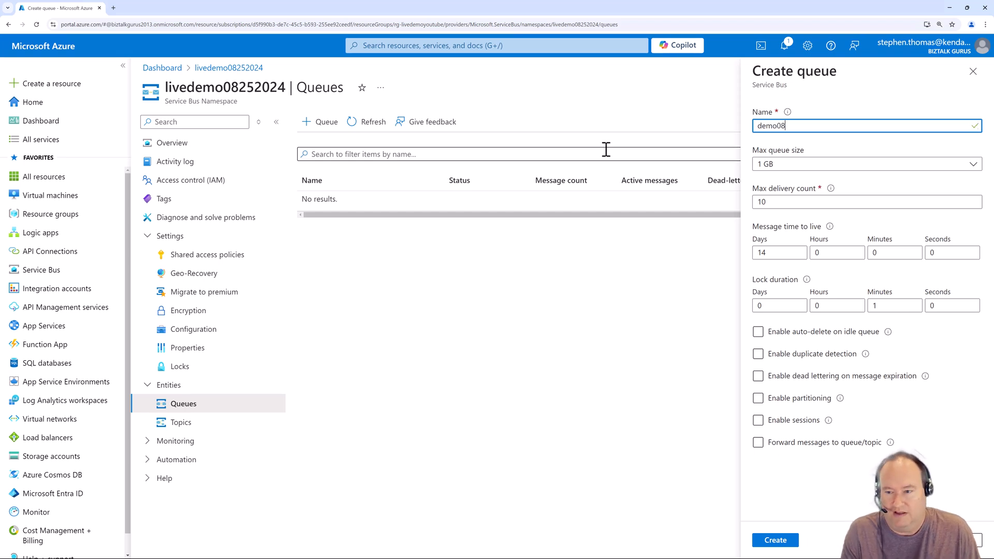
mouse_move(775, 190)
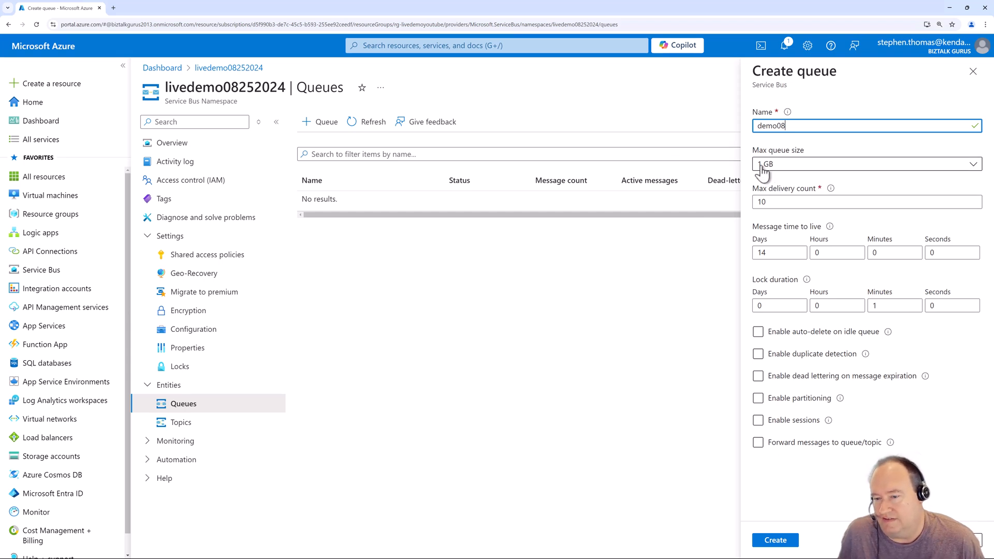
left_click(865, 164)
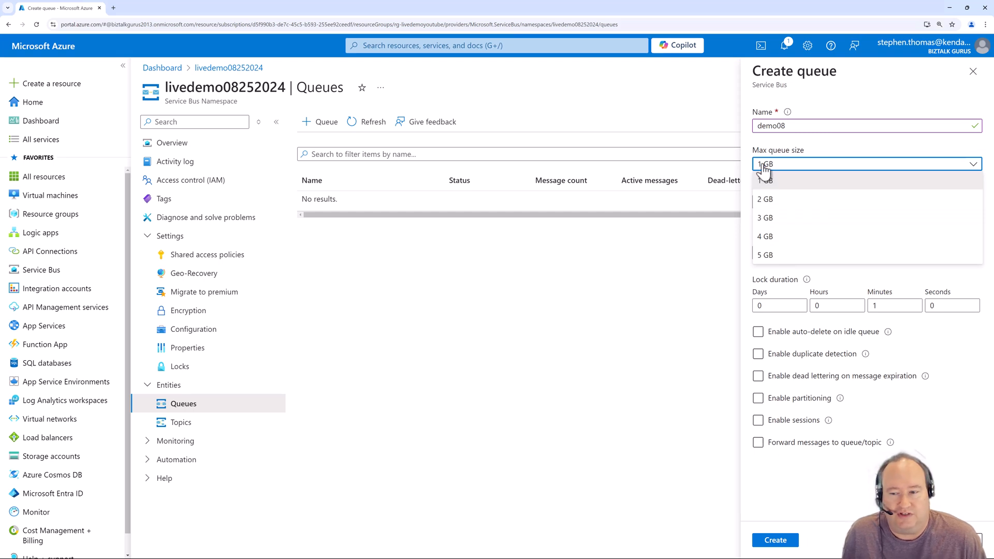
left_click(765, 179)
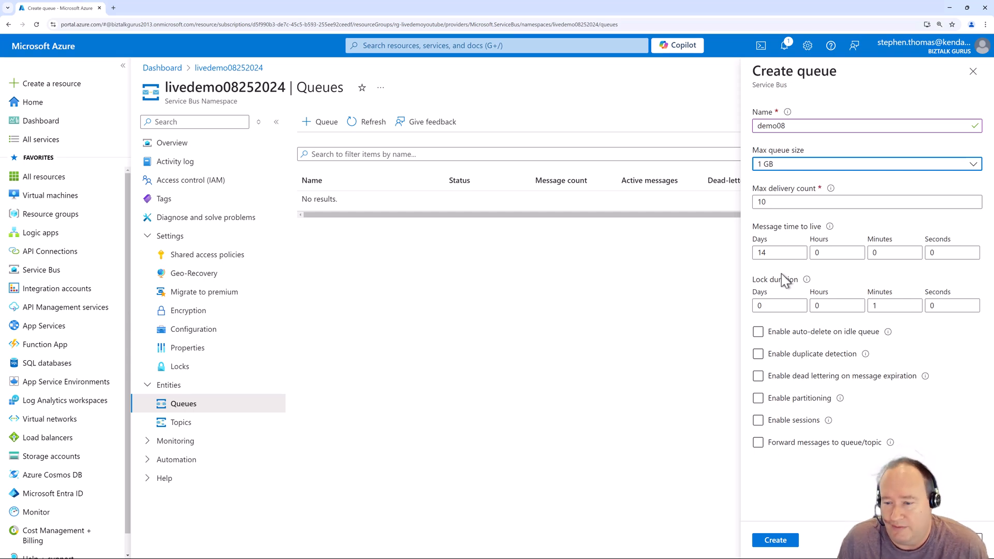
mouse_move(785, 281)
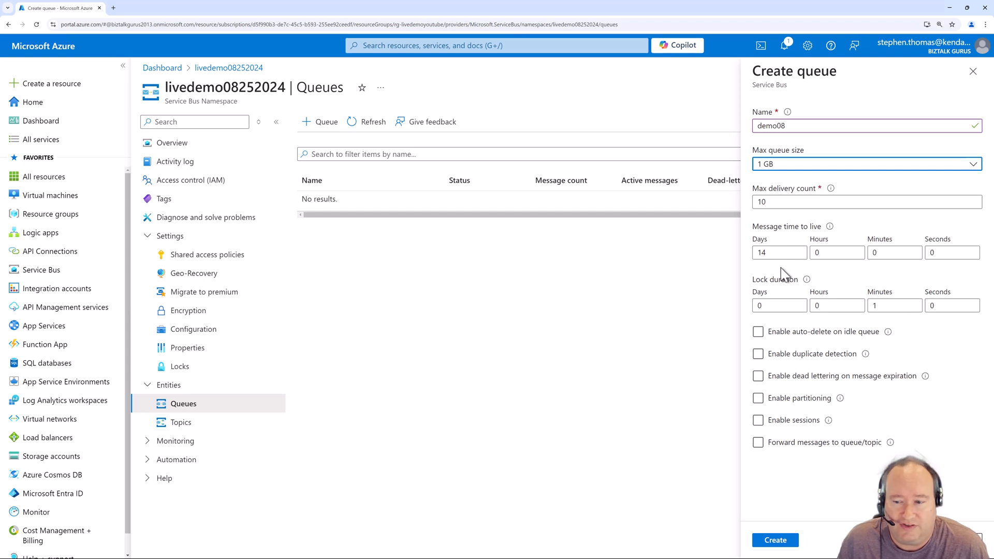
mouse_move(785, 333)
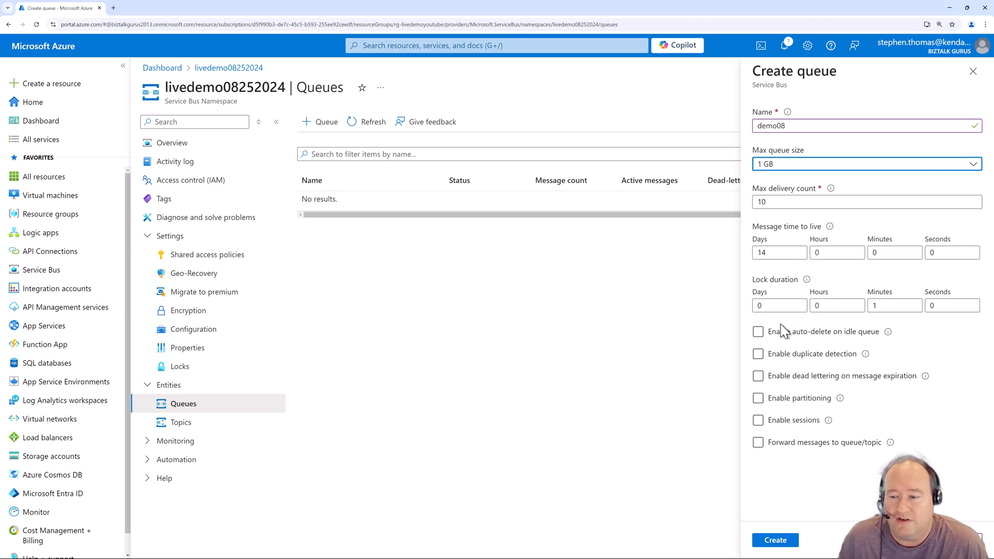
mouse_move(785, 328)
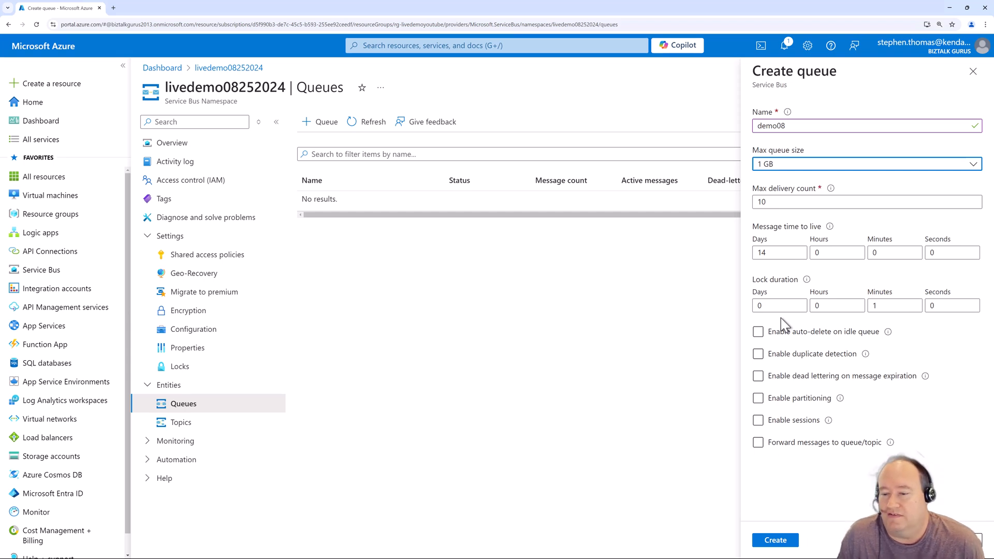
mouse_move(818, 368)
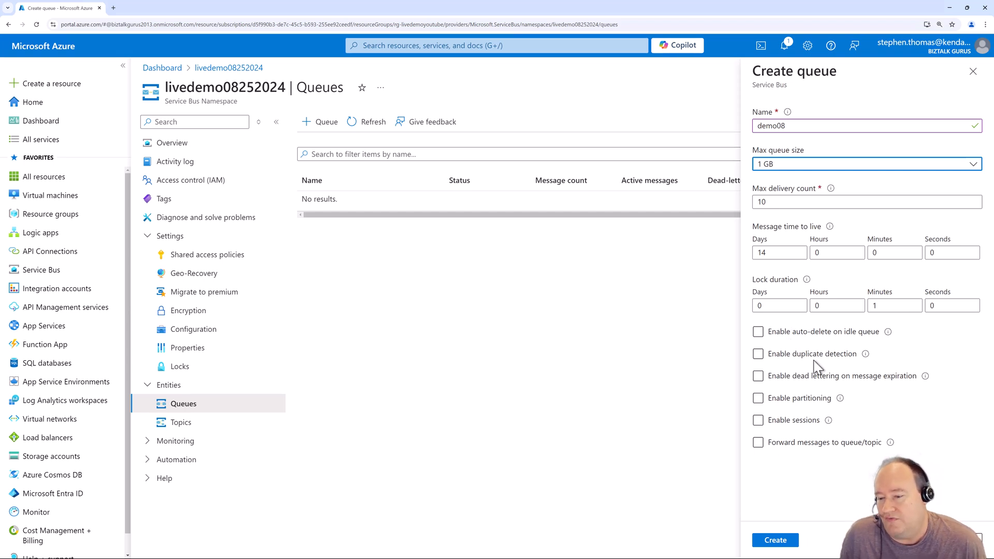
mouse_move(816, 474)
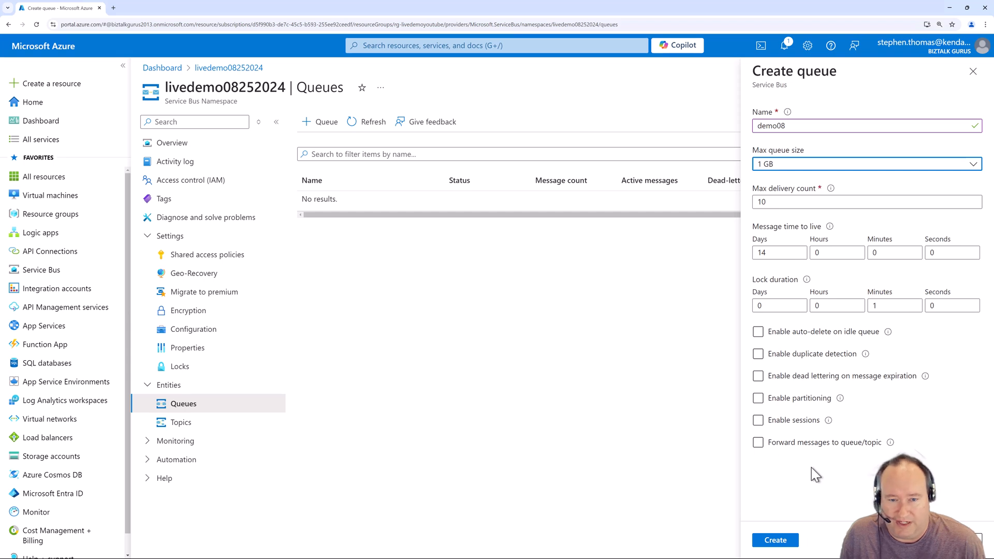
mouse_move(836, 352)
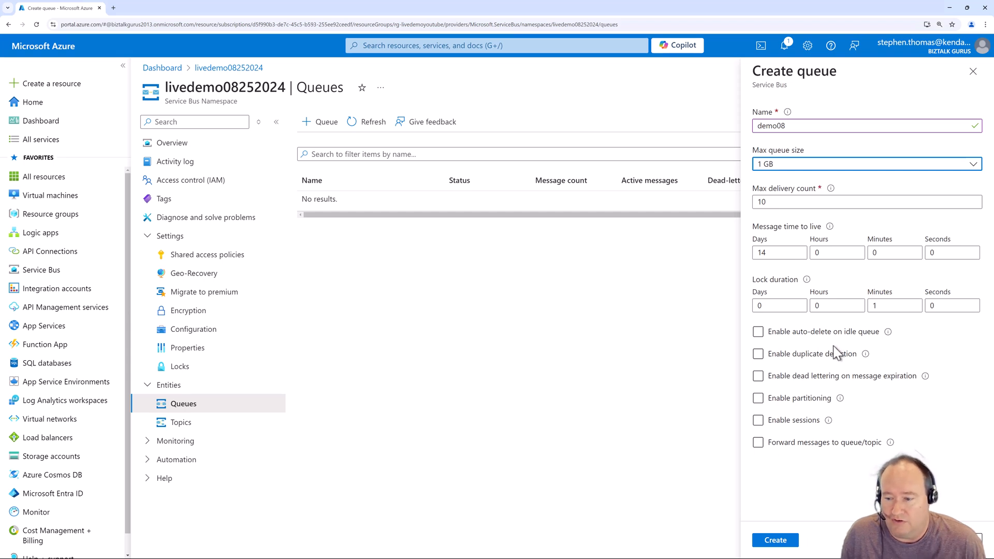
mouse_move(806, 371)
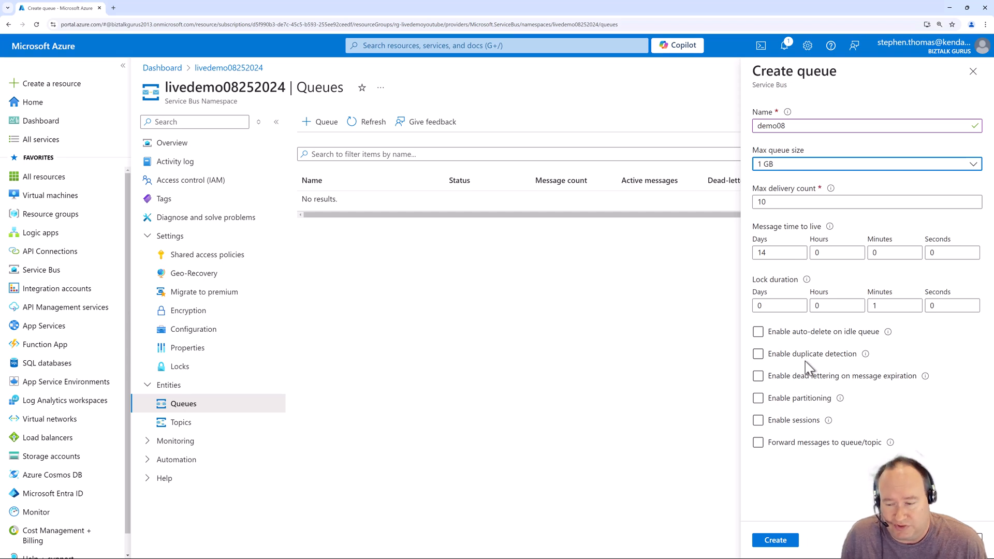
left_click(757, 354)
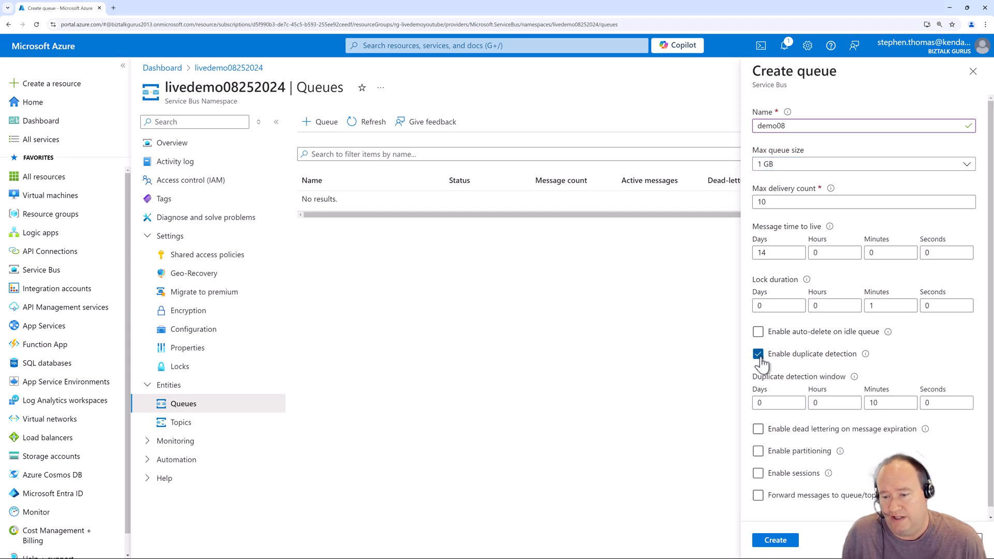
mouse_move(781, 390)
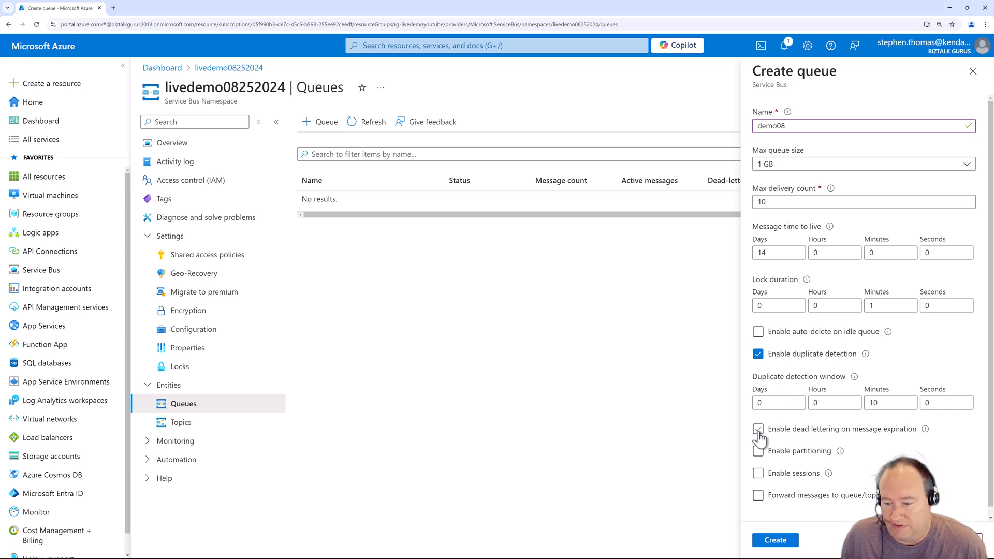
left_click(758, 429)
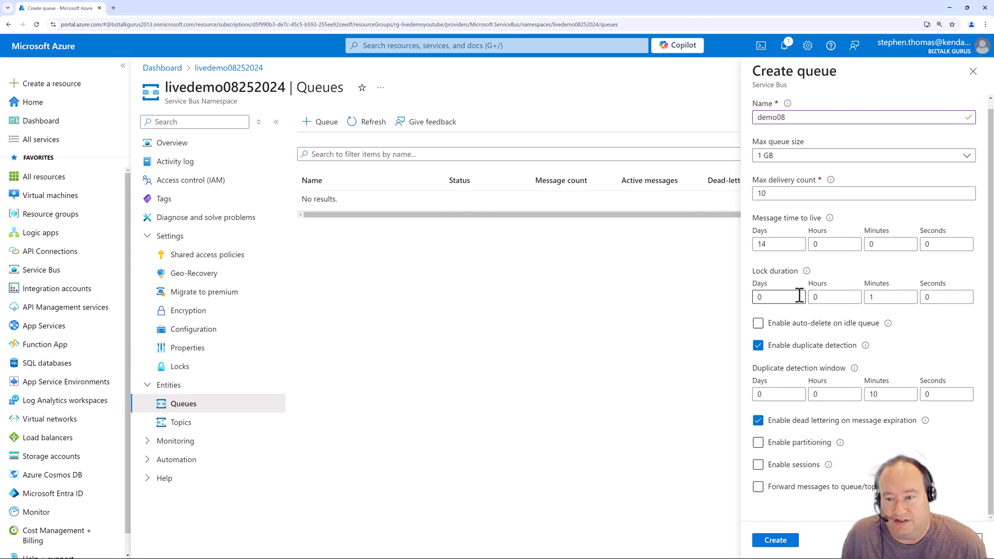
left_click(757, 443)
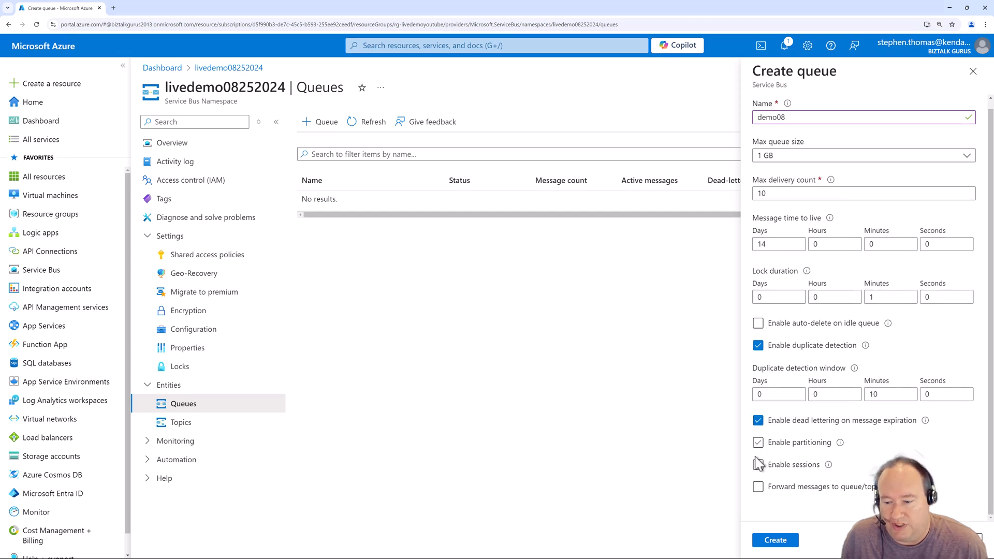
left_click(758, 442)
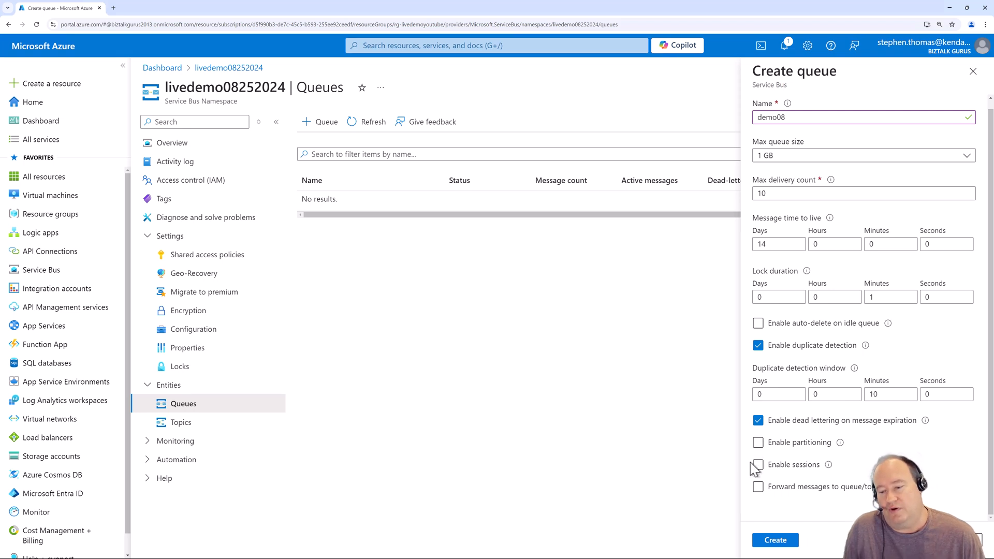
left_click(758, 442)
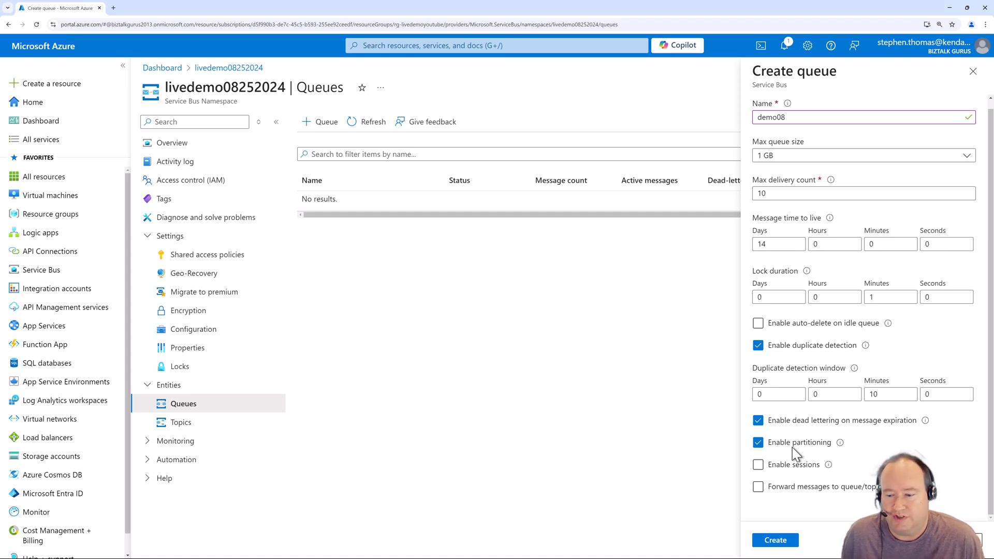
mouse_move(791, 464)
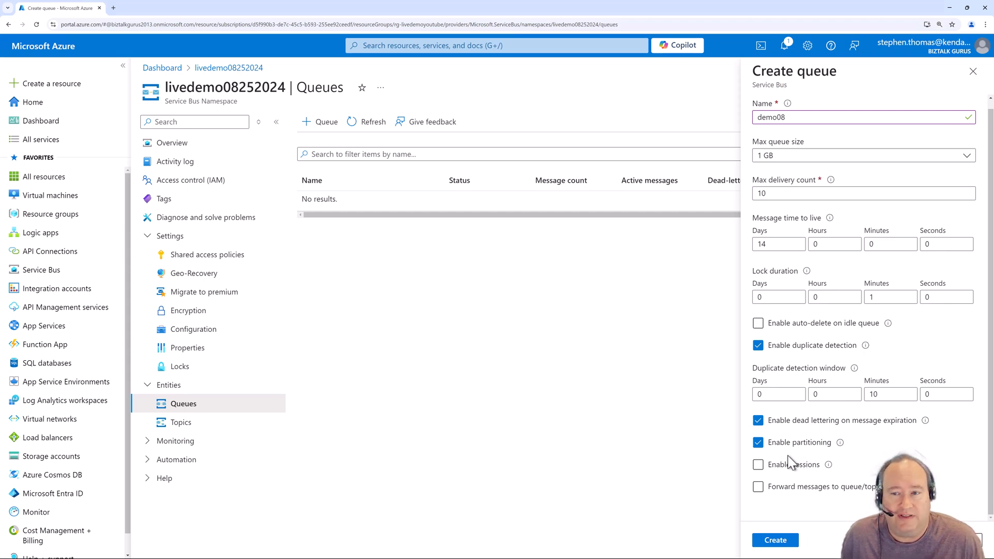
mouse_move(805, 458)
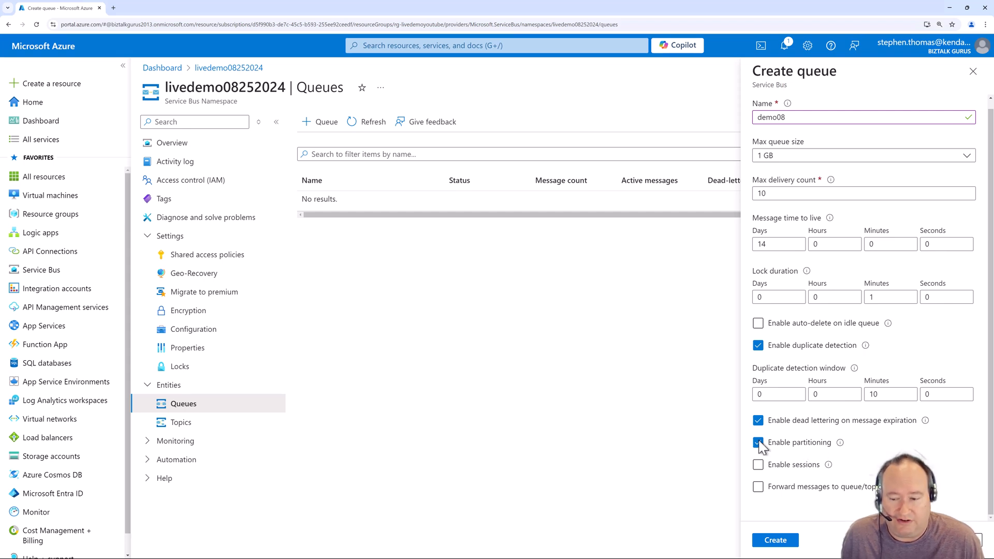
left_click(757, 442)
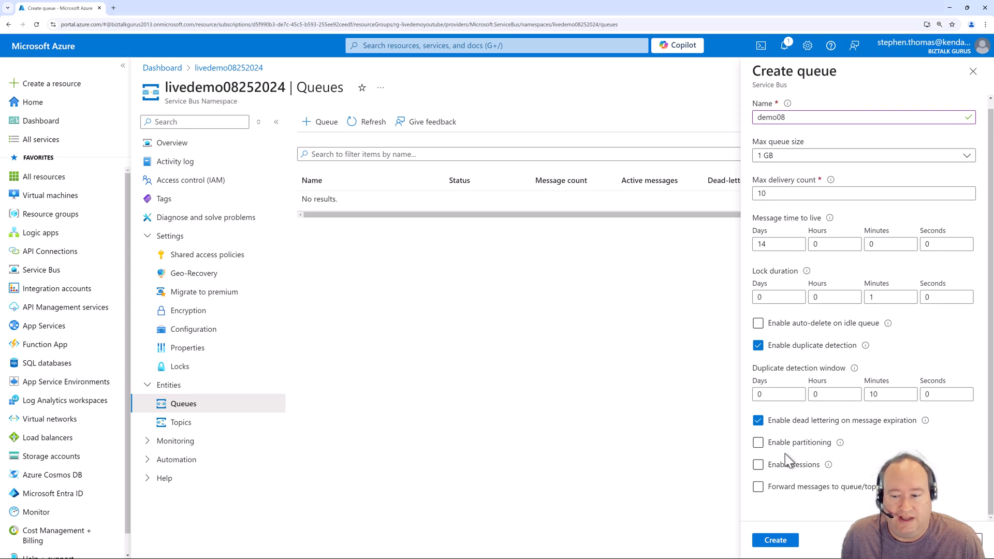
left_click(758, 464)
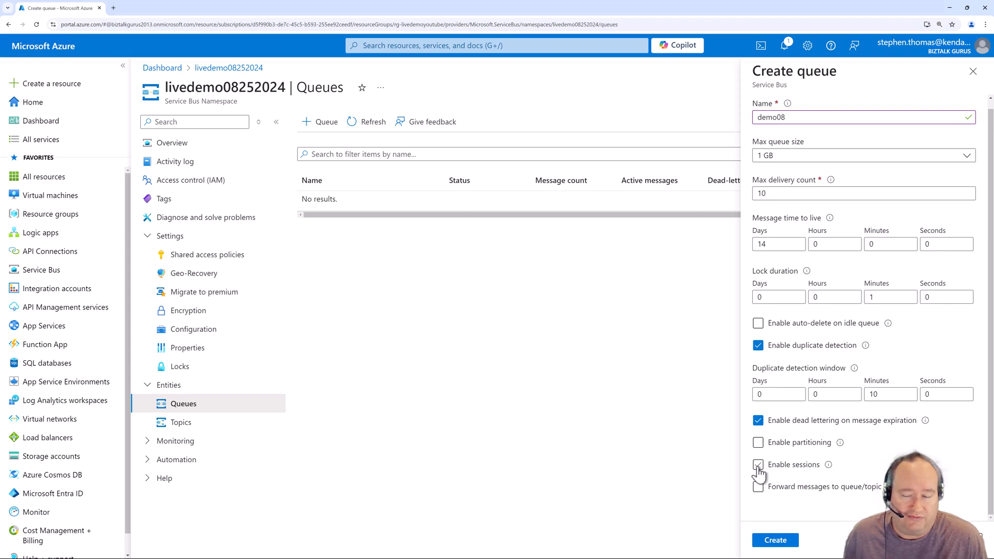
left_click(758, 464)
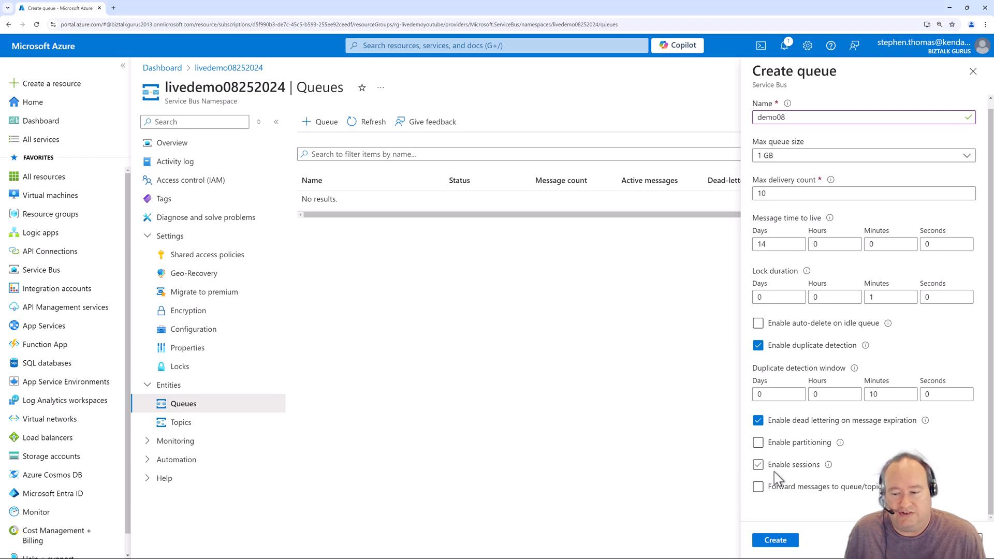
left_click(758, 465)
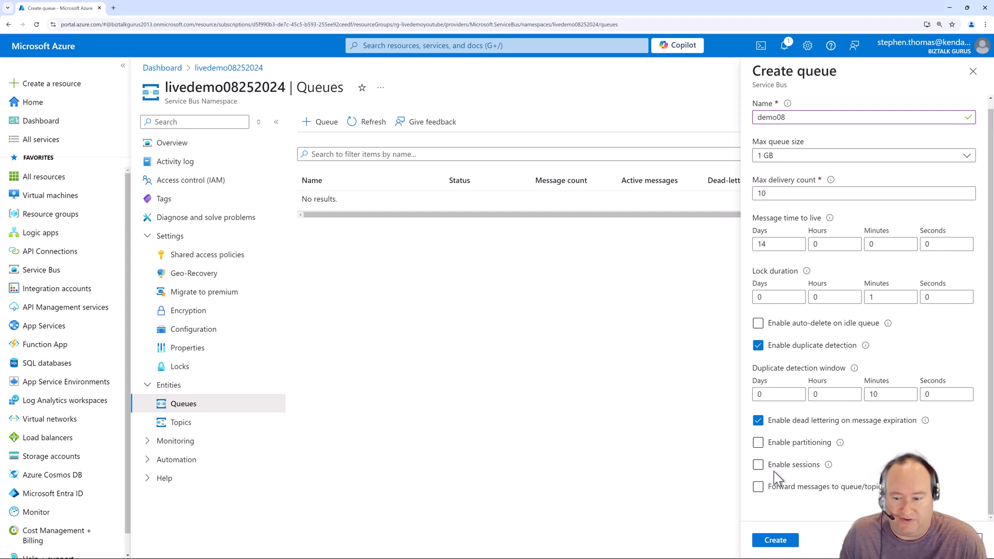
mouse_move(785, 504)
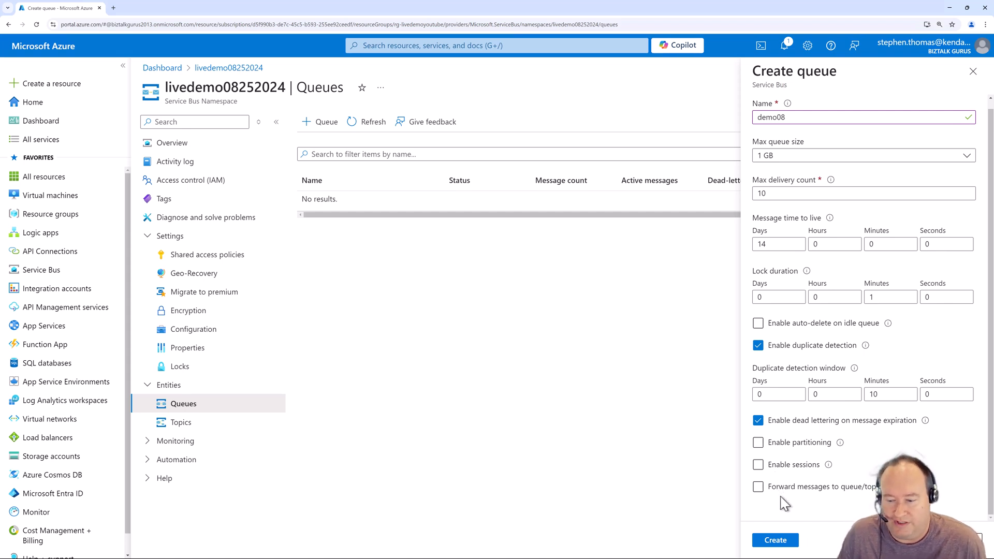
mouse_move(812, 503)
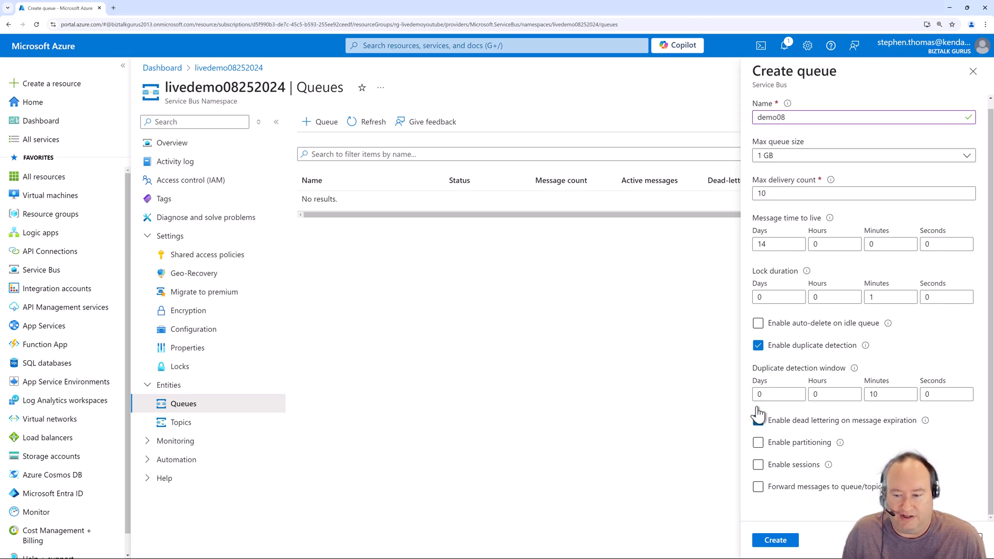
left_click(758, 345)
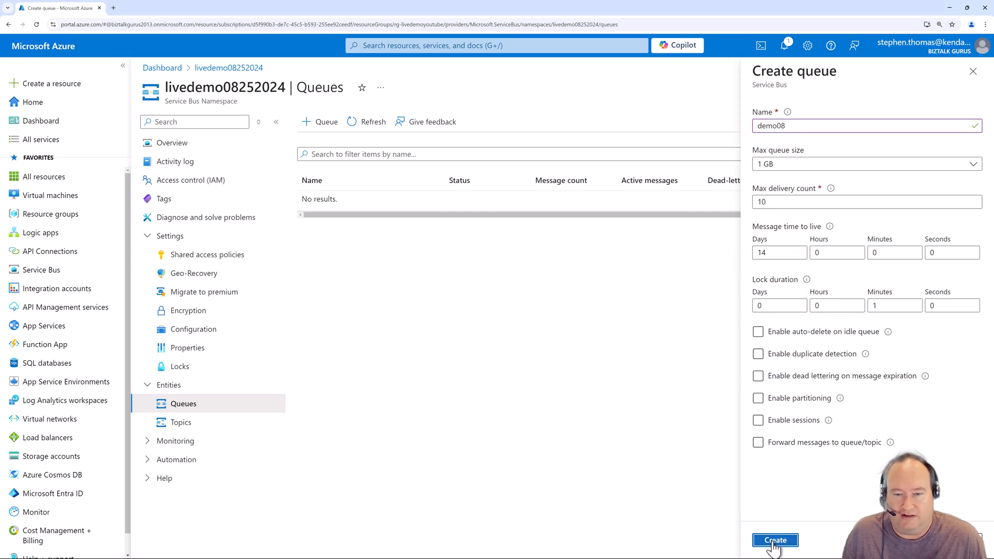
left_click(775, 541)
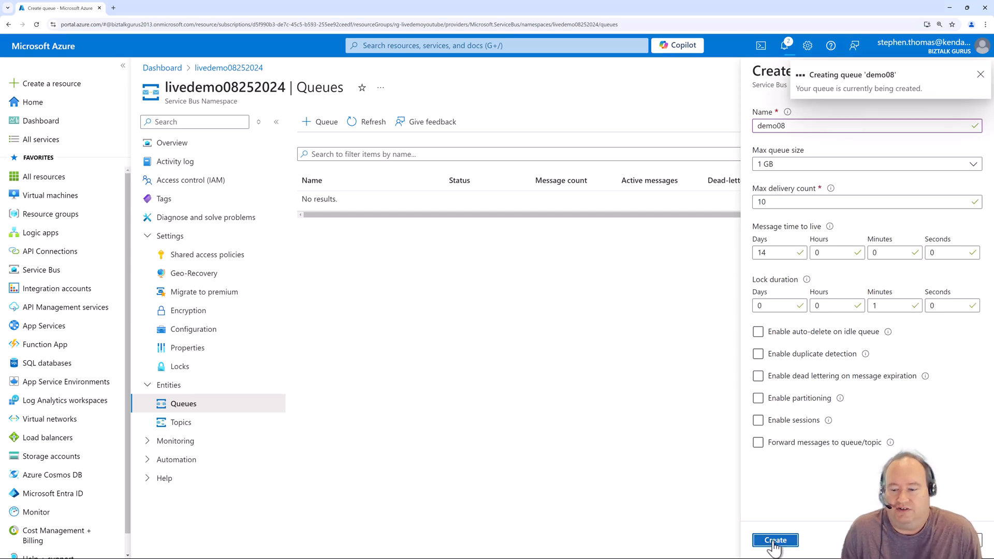
Step: Create the demo08 queue and open it from the Queues list
left_click(775, 540)
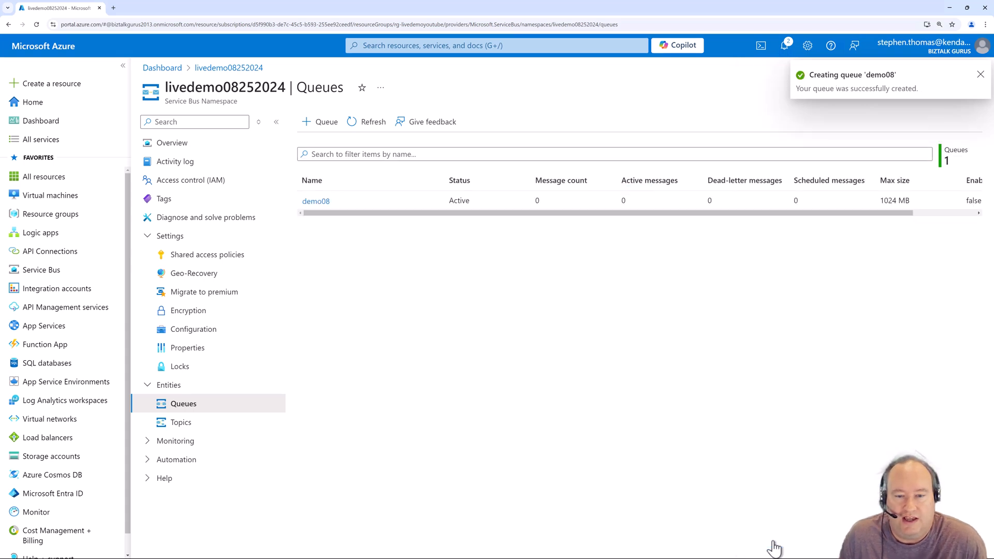
mouse_move(584, 304)
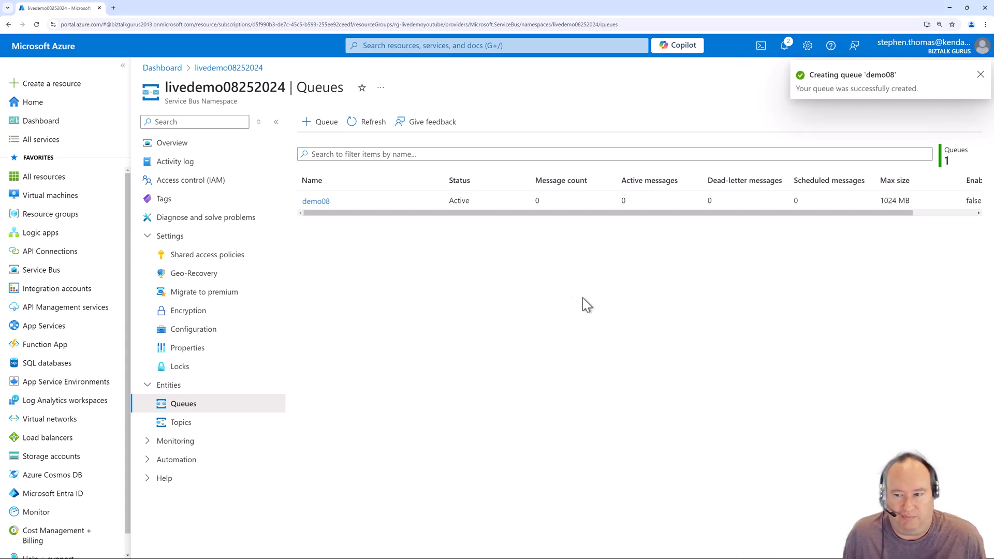
mouse_move(469, 246)
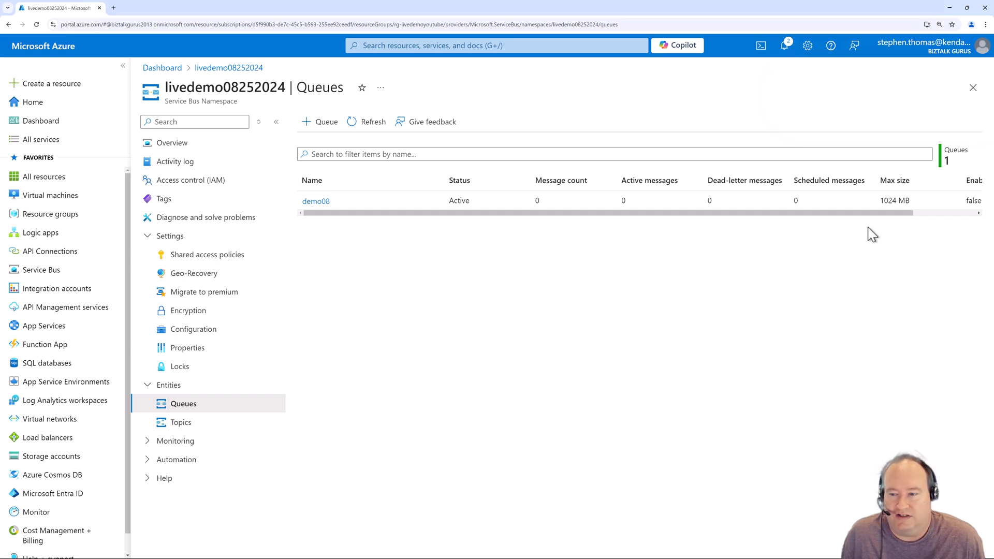
mouse_move(843, 210)
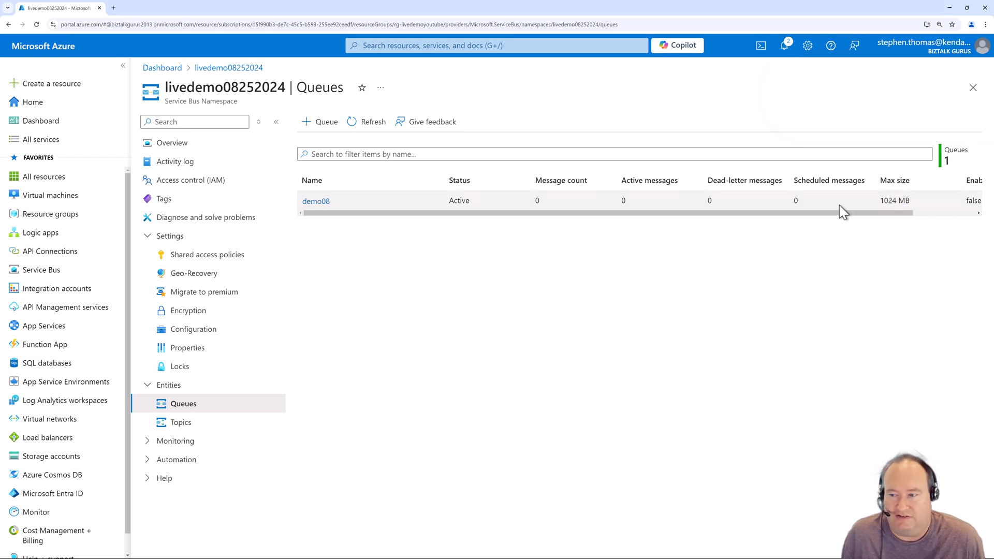
left_click(316, 201)
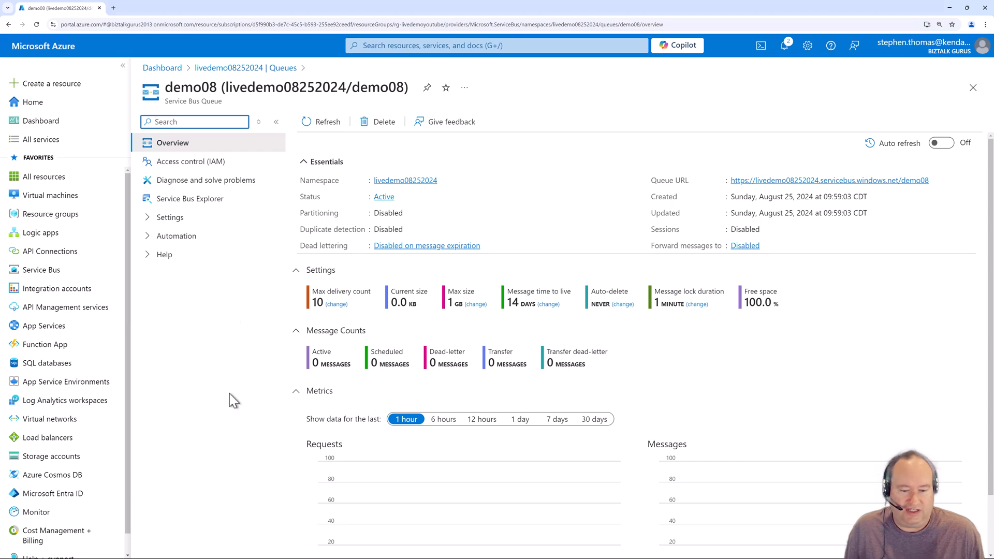
mouse_move(265, 441)
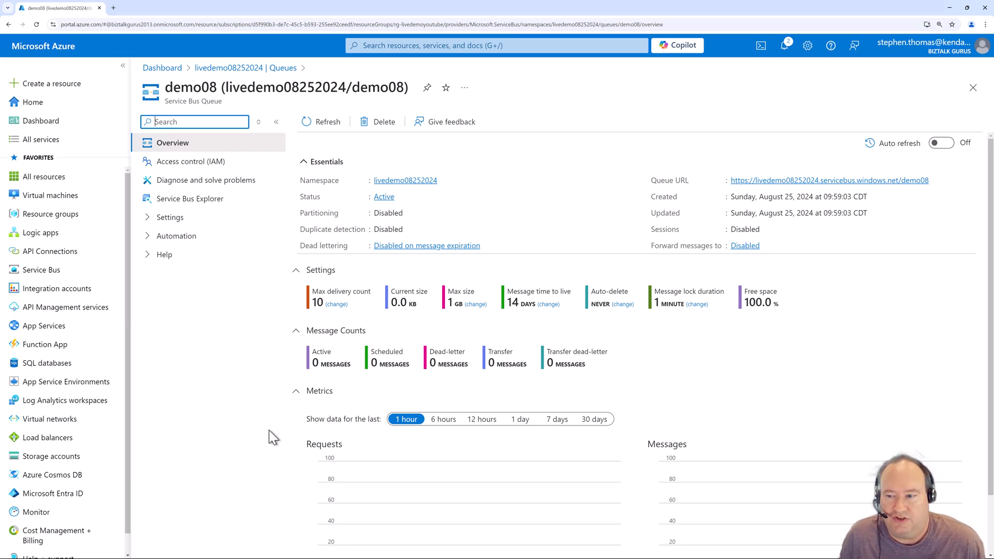
mouse_move(189, 199)
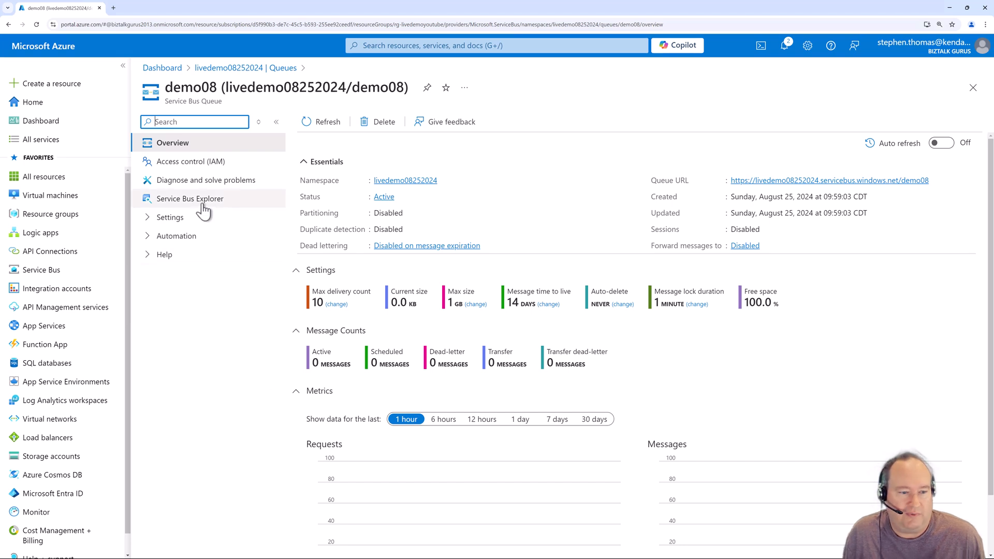
Step: Move from the demo08 overview to its Service Bus Explorer
left_click(190, 198)
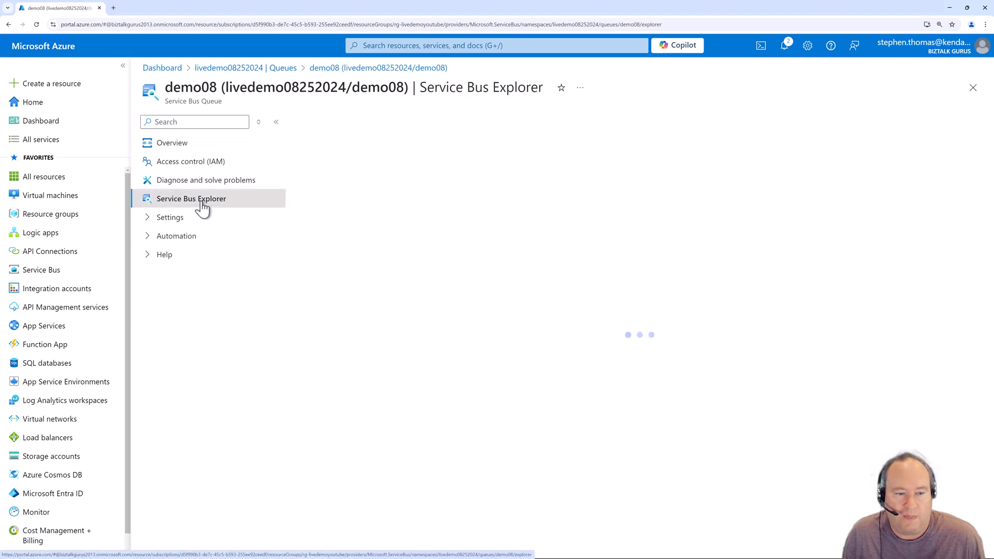
Step: Check demo08 in Service Bus Explorer, then view its shared access policies under Settings
left_click(191, 198)
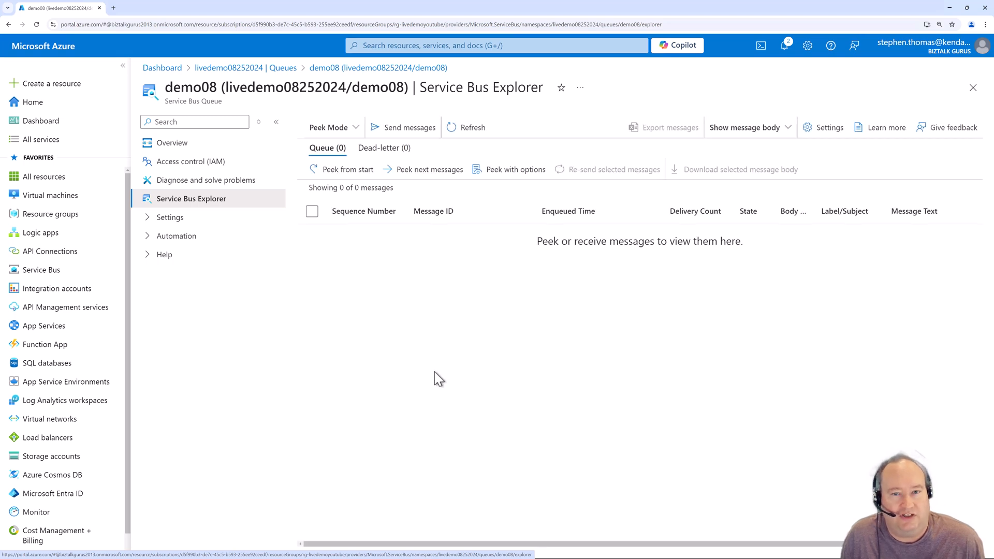
mouse_move(382, 334)
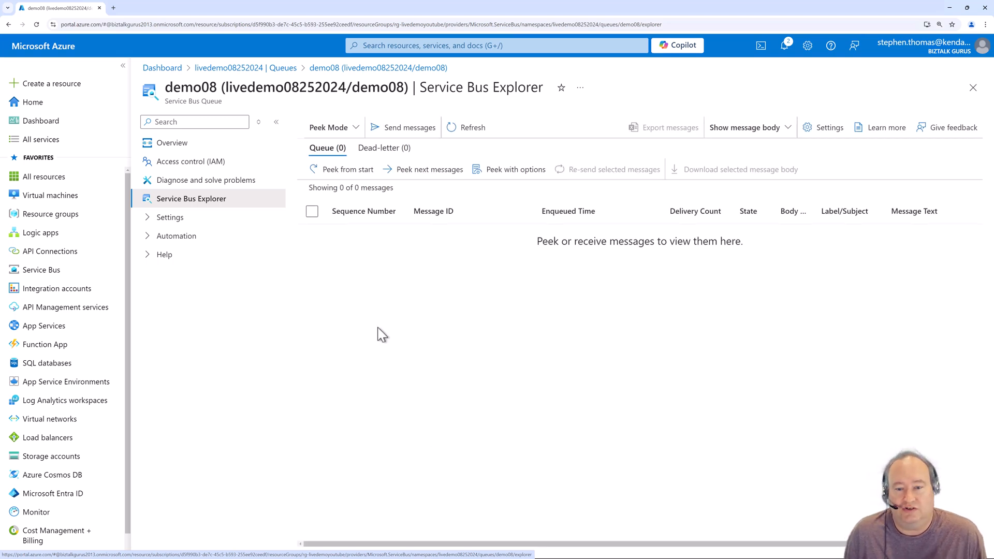
mouse_move(410, 127)
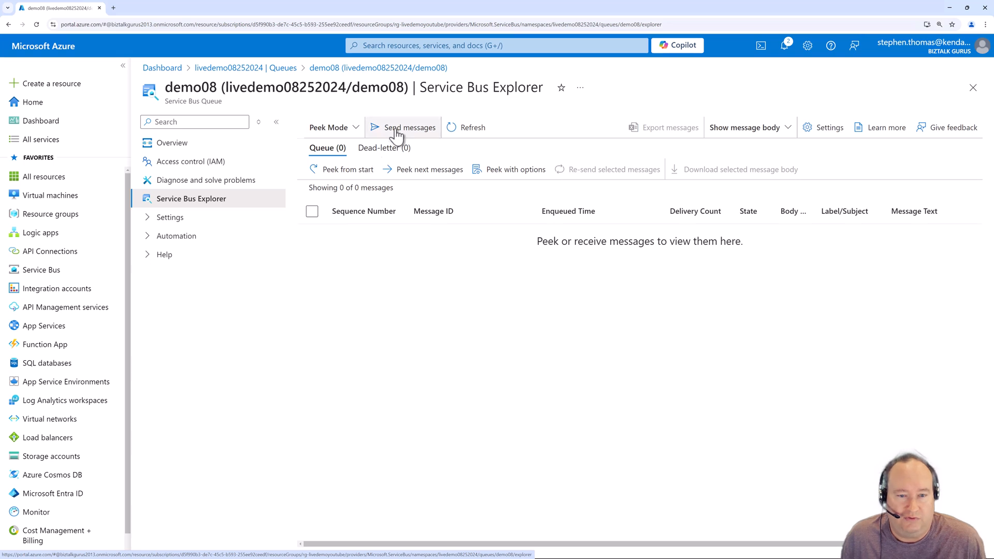
mouse_move(409, 217)
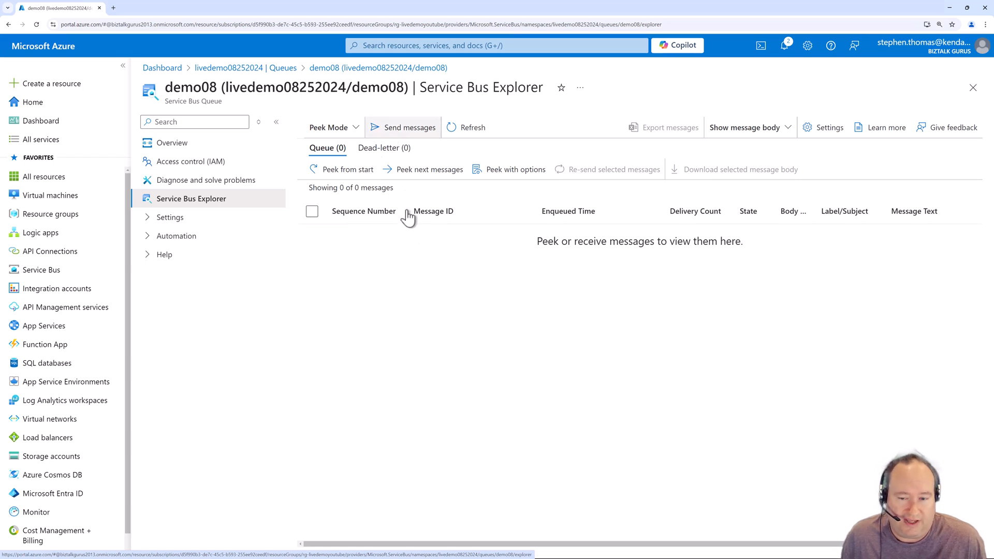
mouse_move(182, 210)
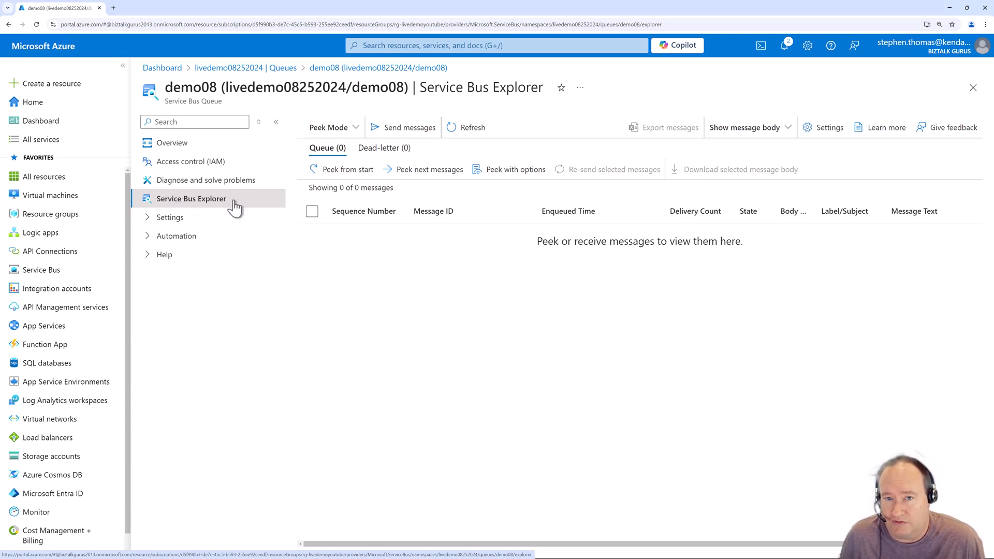
mouse_move(159, 209)
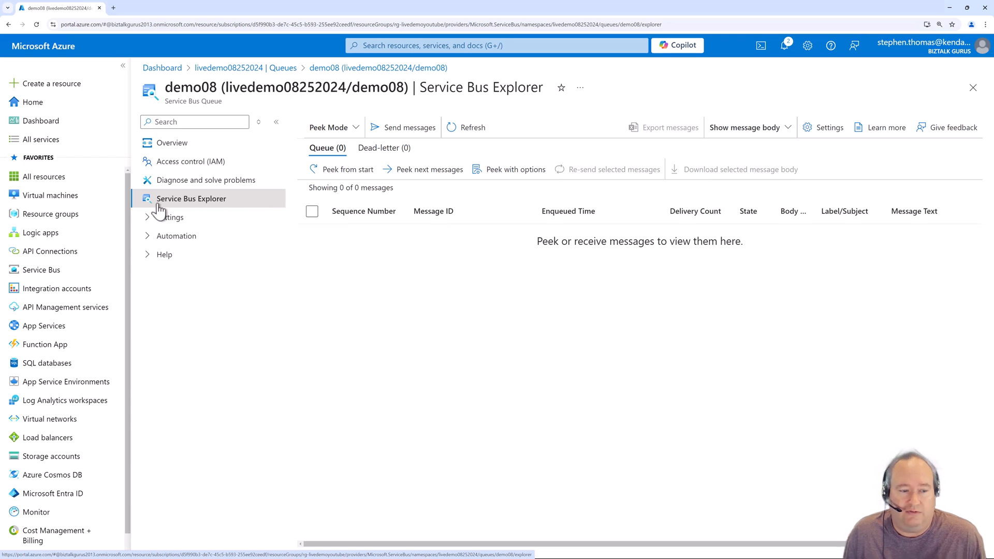
mouse_move(280, 283)
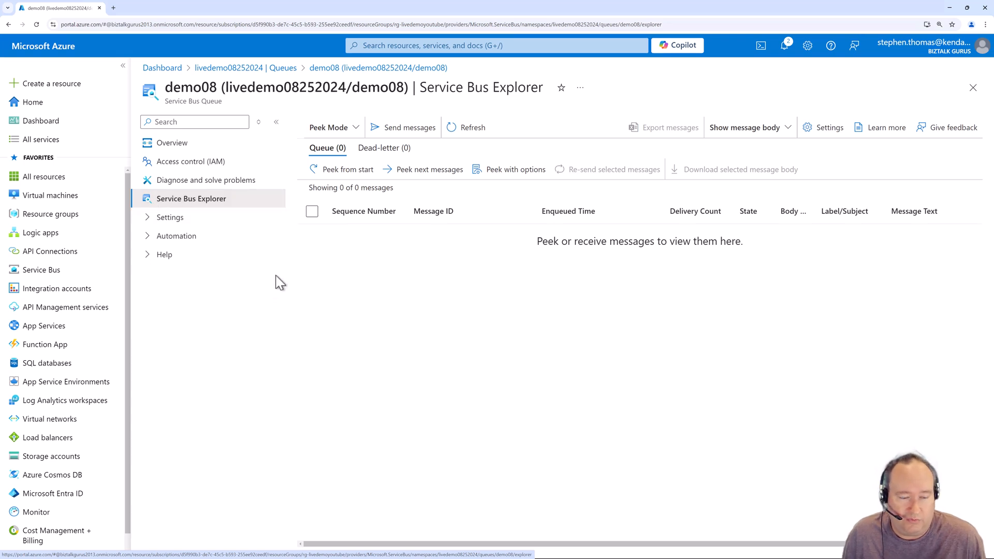
mouse_move(435, 480)
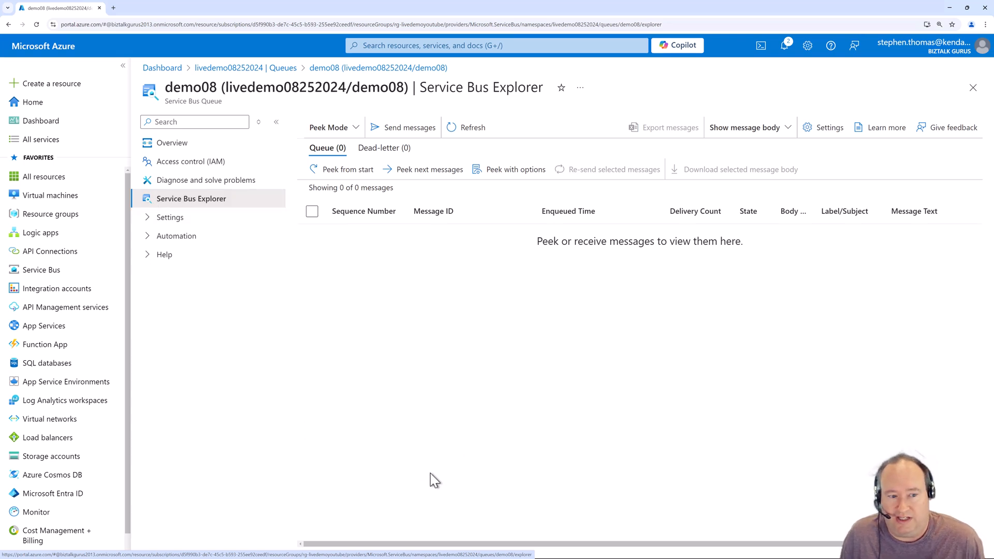
left_click(169, 217)
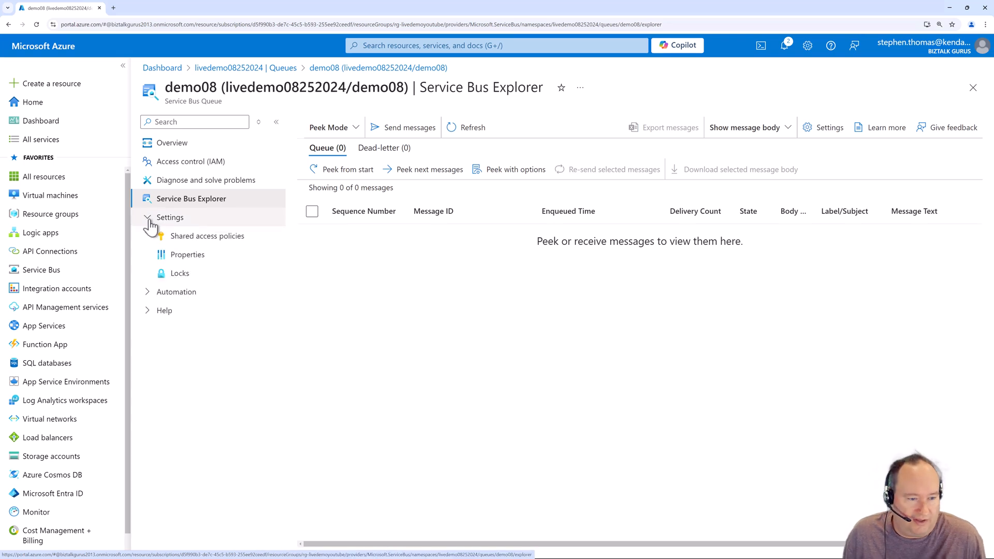
left_click(207, 236)
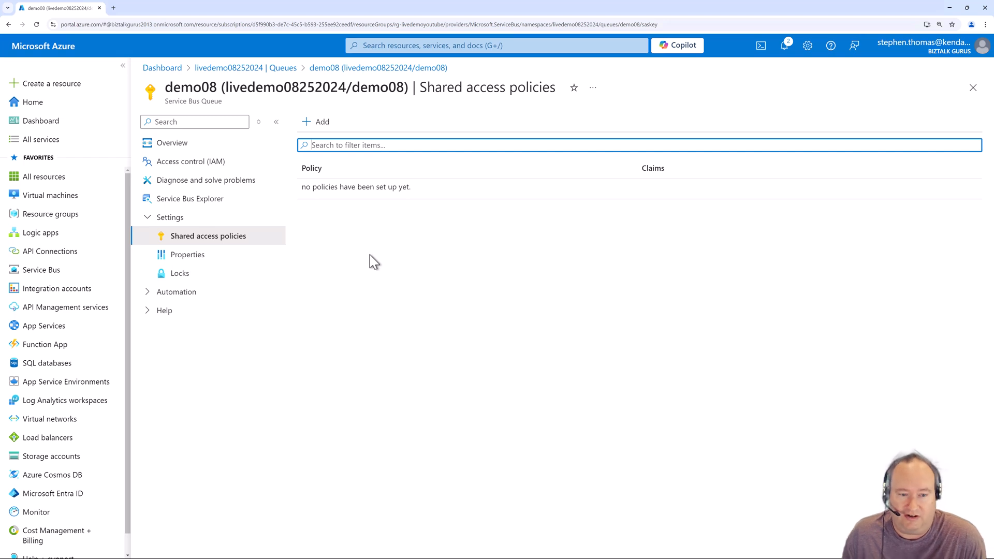
mouse_move(634, 362)
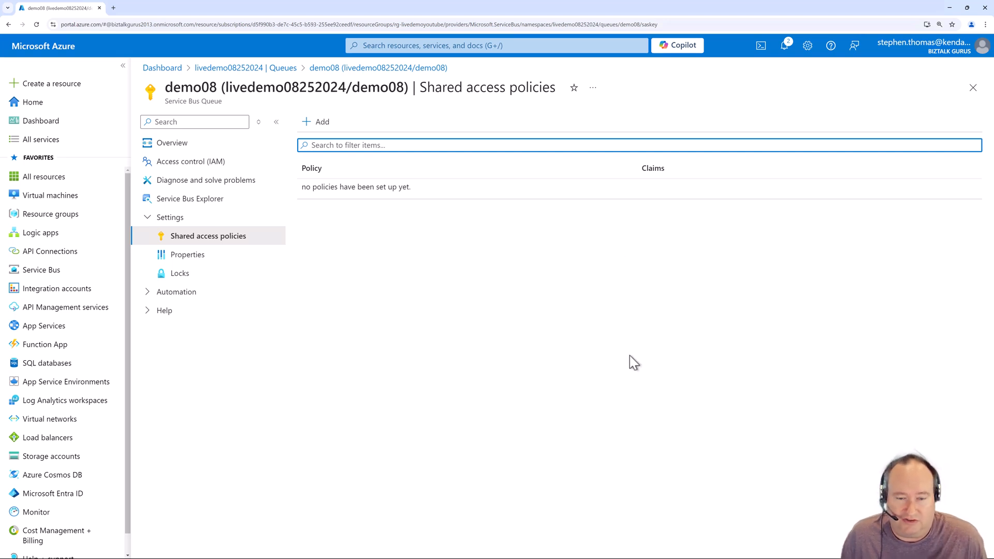
mouse_move(663, 436)
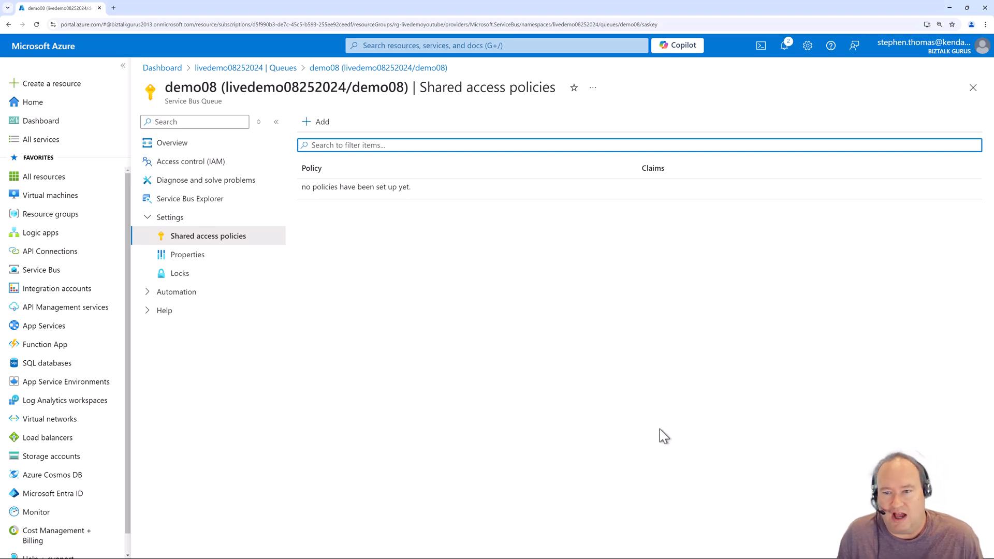
mouse_move(455, 309)
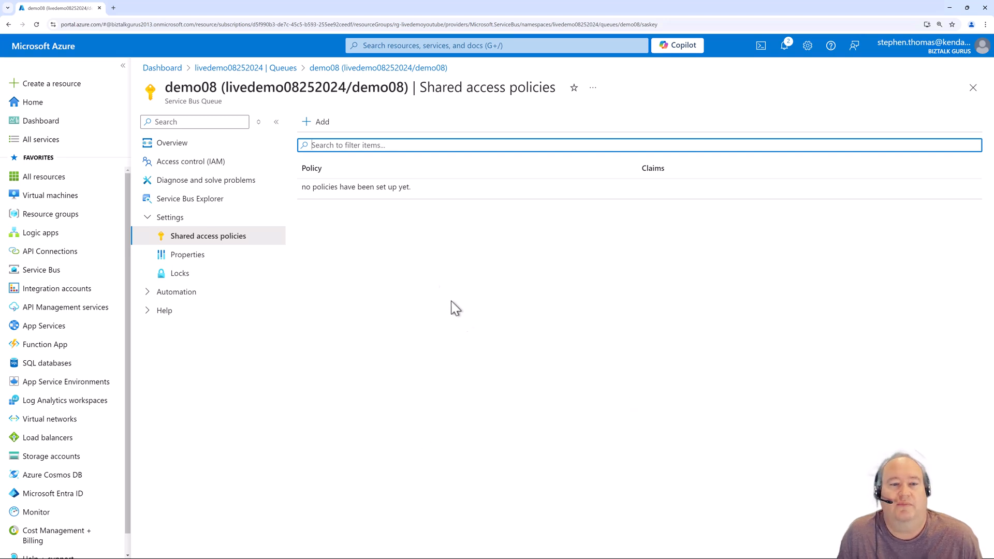
mouse_move(172, 143)
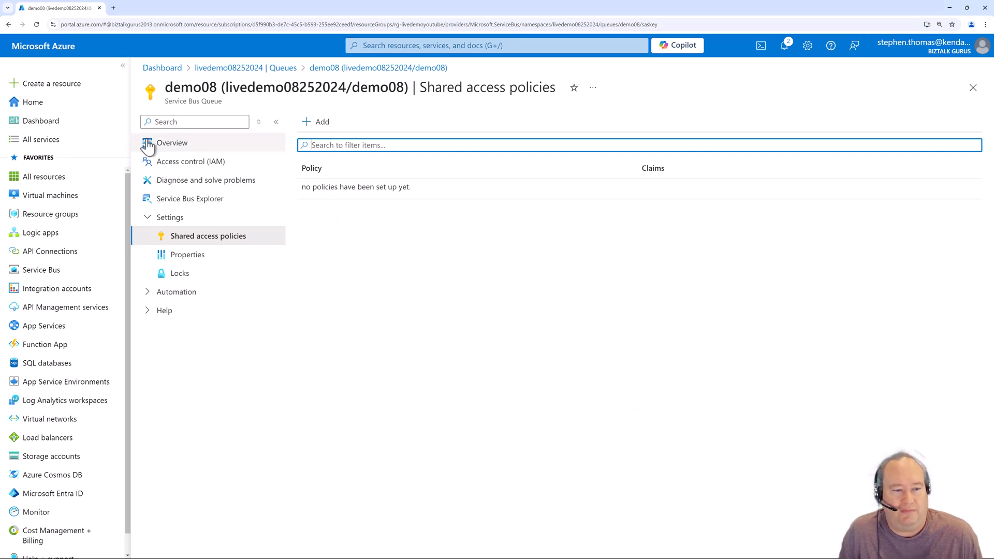
Step: View the demo08 queue's Access control (IAM) Check access page
left_click(190, 161)
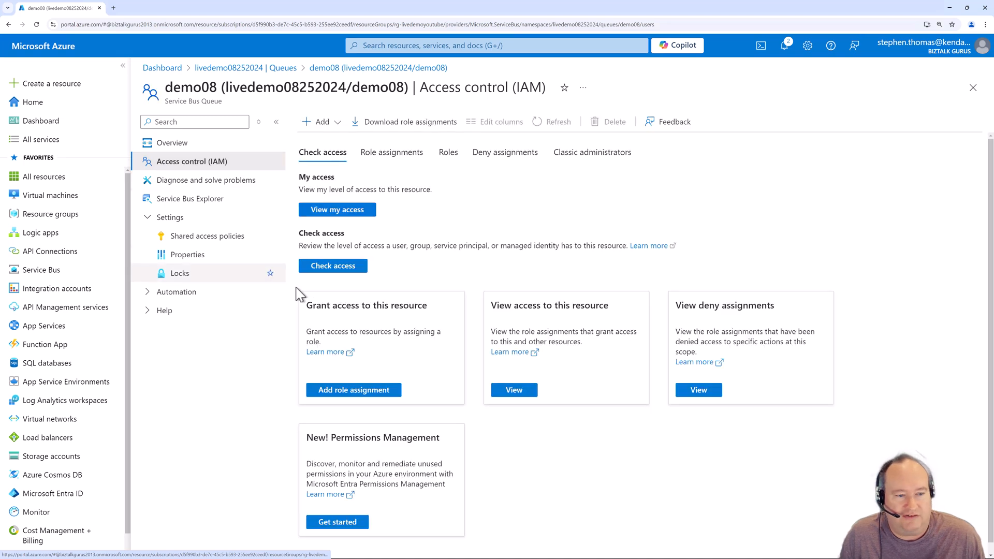
mouse_move(494, 322)
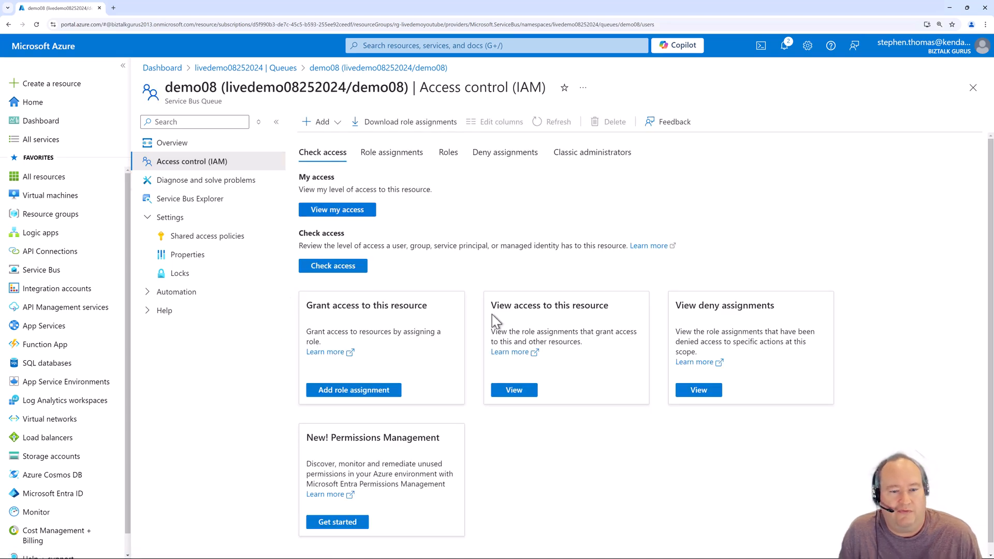
mouse_move(480, 273)
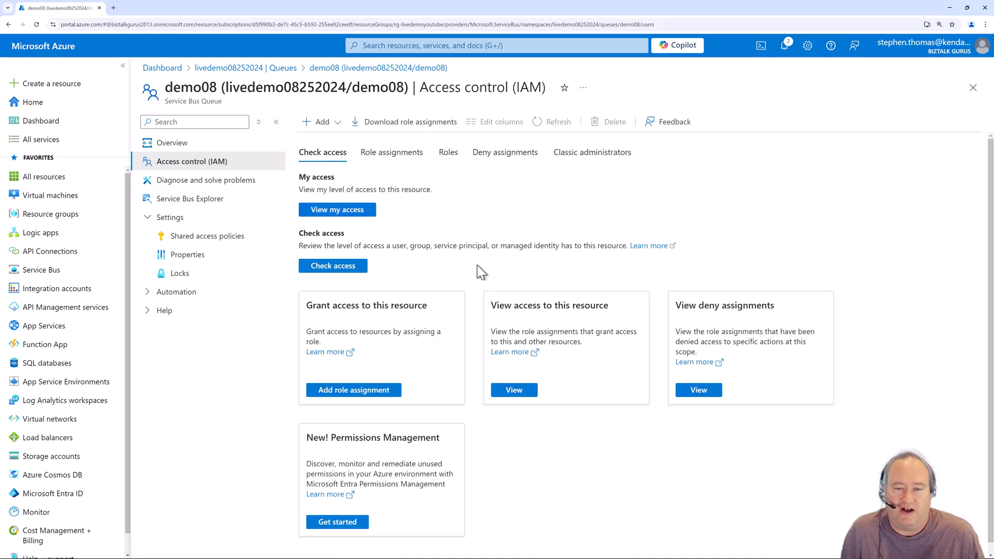